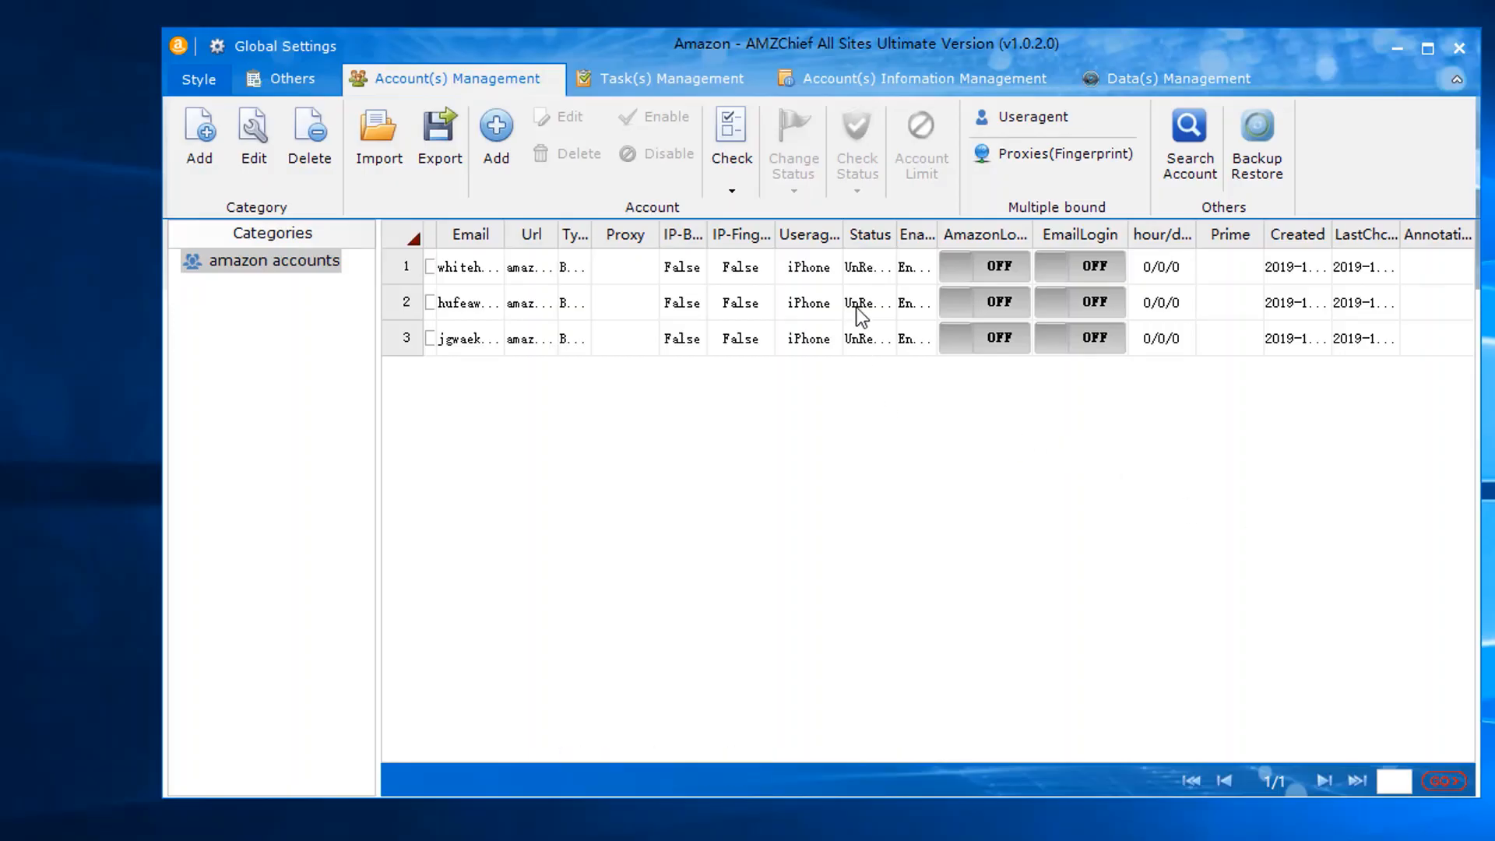
Select the second amazon account and open the Proxies(Fingerprint) multiple-binding window.
{"action": "left_click", "coordinate": [466, 302]}
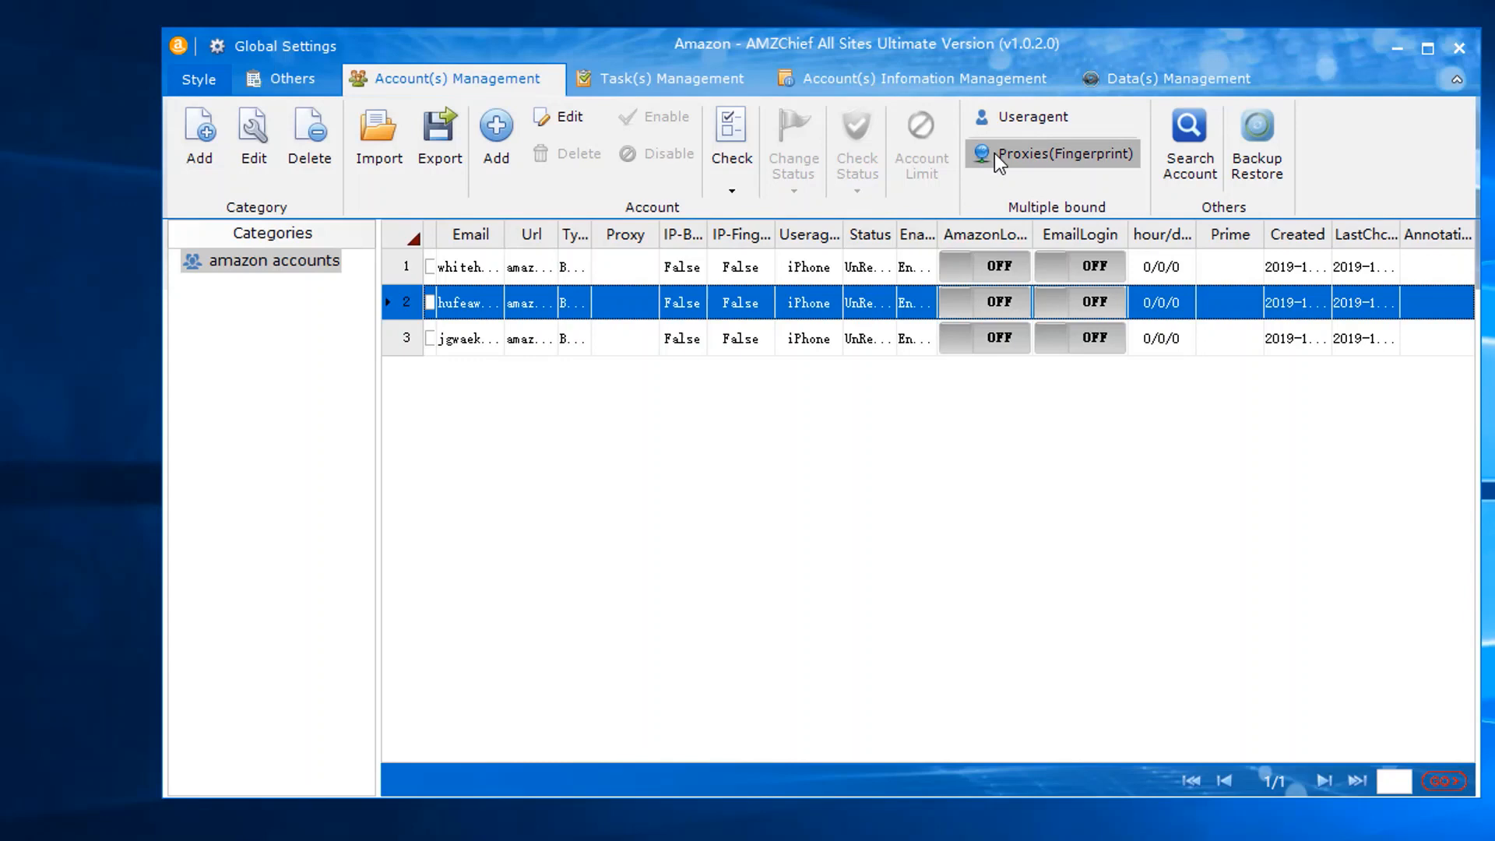
{"action": "left_click", "coordinate": [1063, 155]}
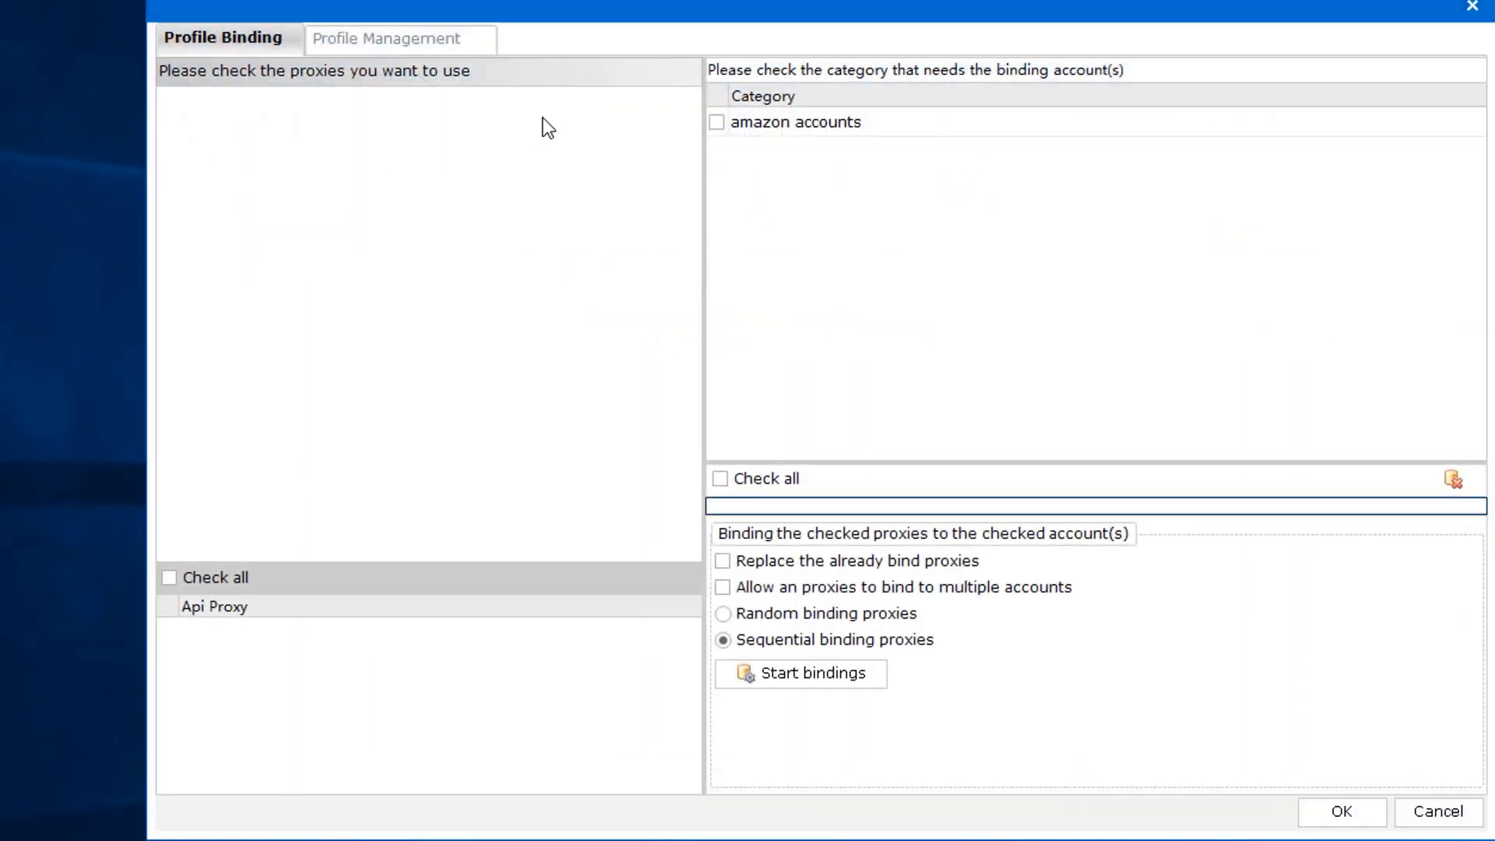
In Profile Management, rename Group #1 to proxy, import proxy.txt into it and check every proxy.
{"action": "left_click", "coordinate": [397, 37]}
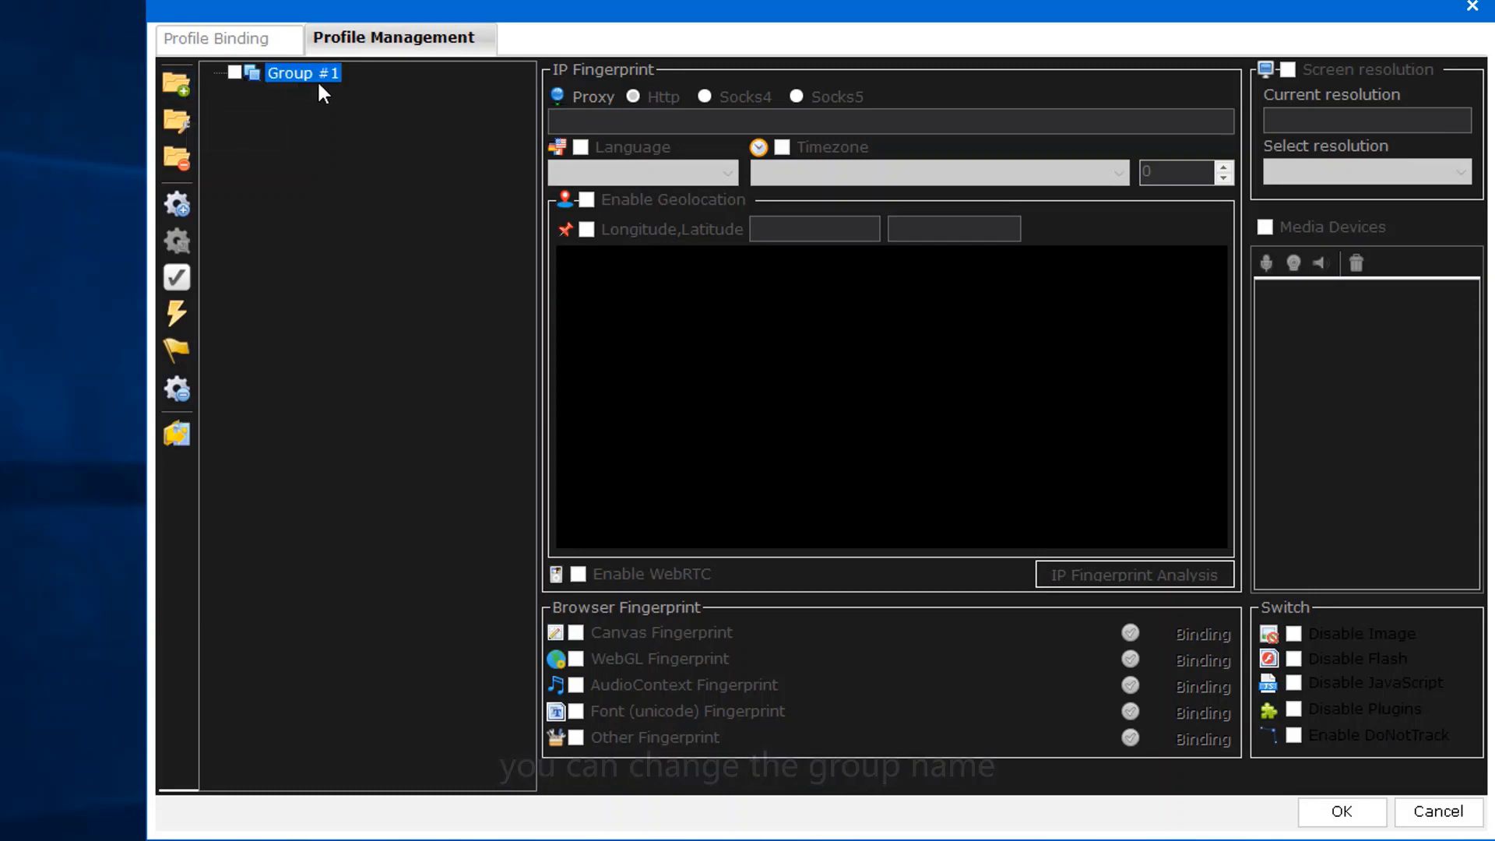
{"action": "type", "text": "proxy"}
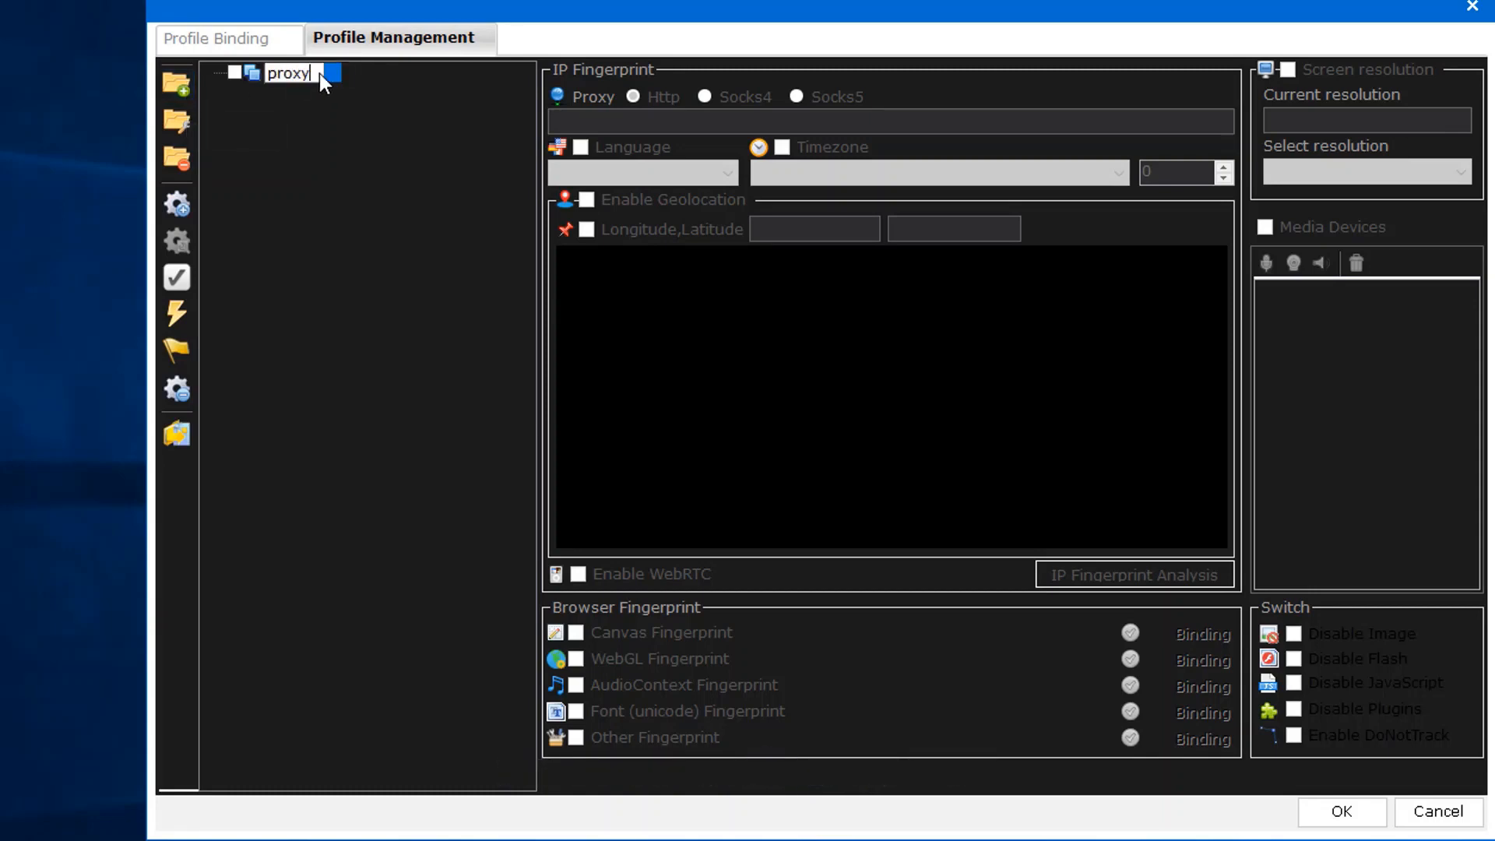
{"action": "left_click", "coordinate": [176, 432]}
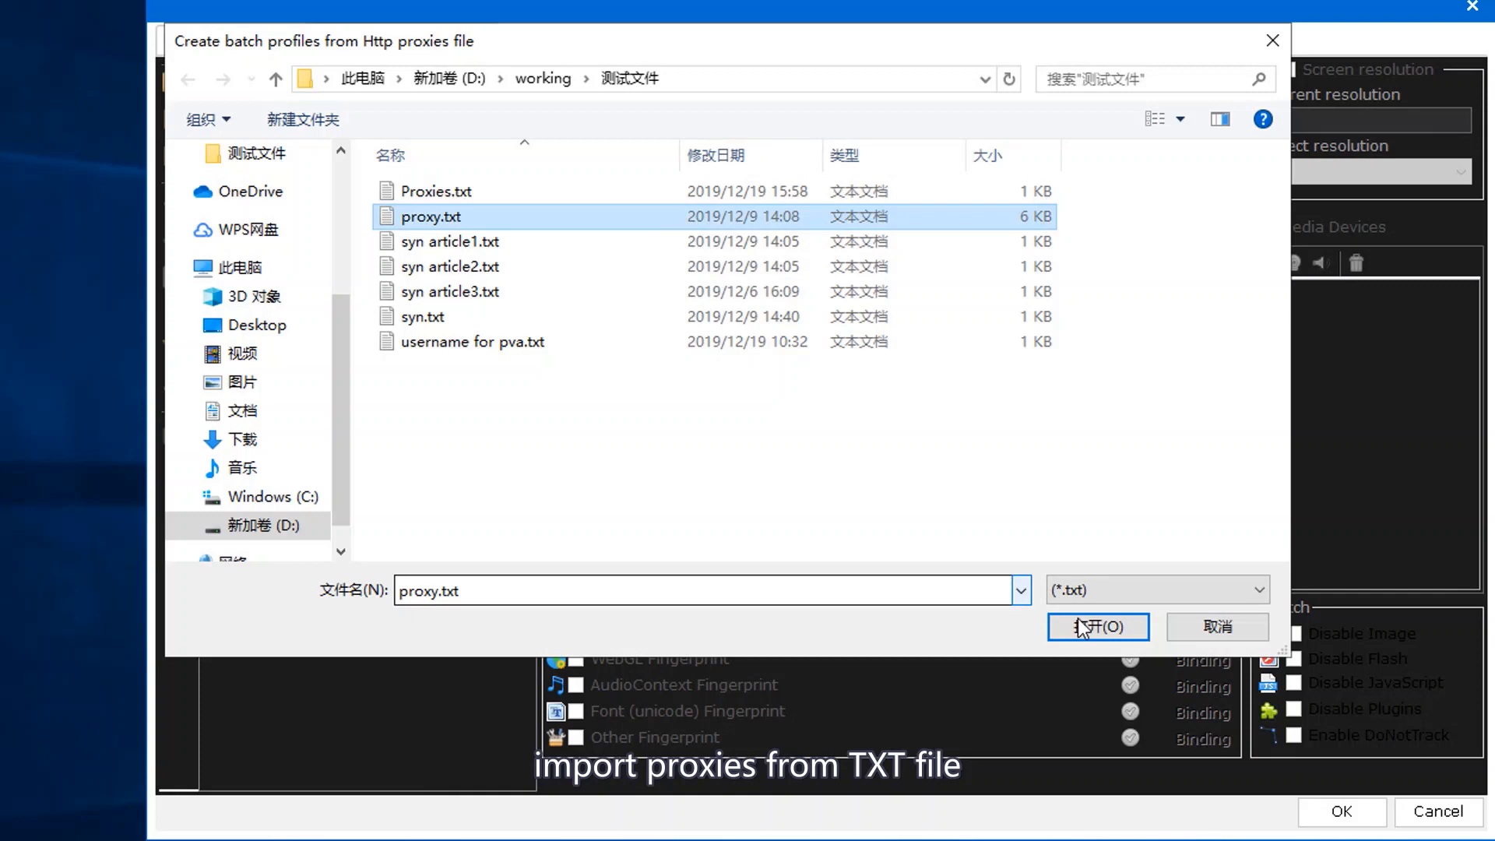
{"action": "left_click", "coordinate": [1098, 626]}
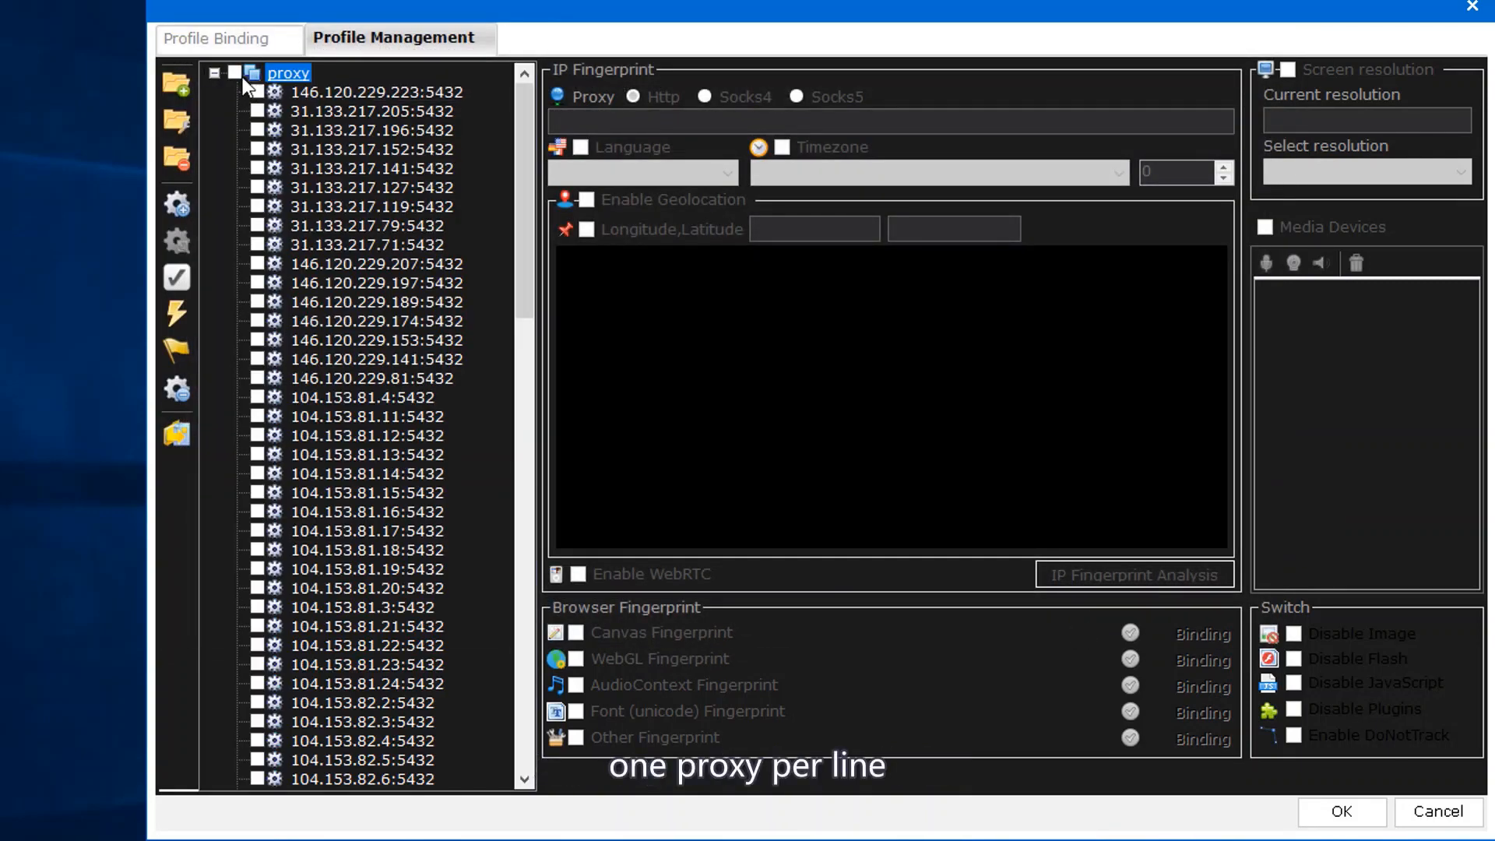
{"action": "left_click", "coordinate": [176, 314]}
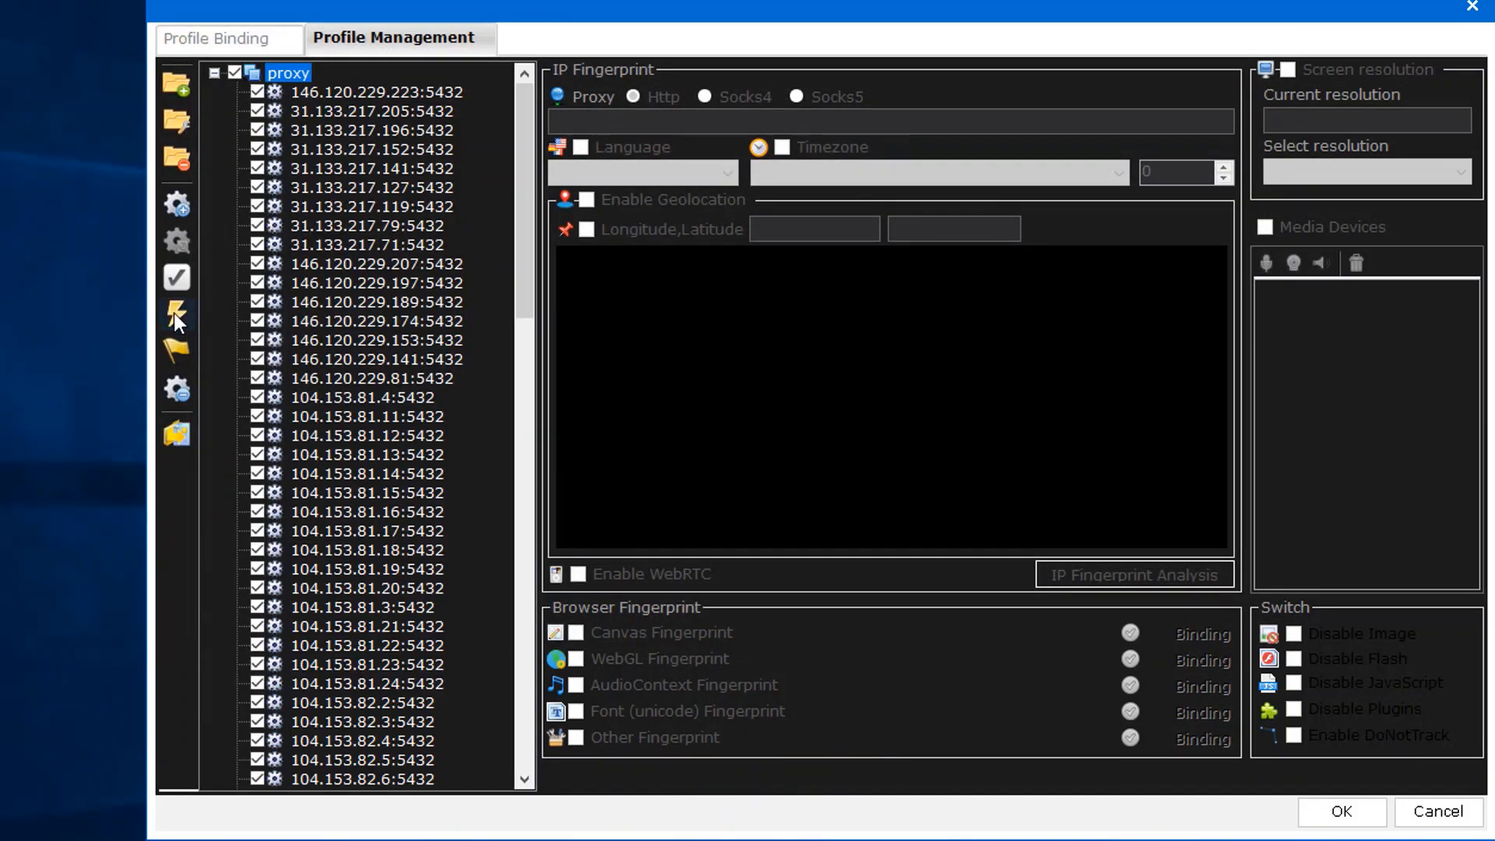
Generate fingerprints for the checked proxies via one-click batch settings with Thread max 100.
{"action": "left_click", "coordinate": [176, 314]}
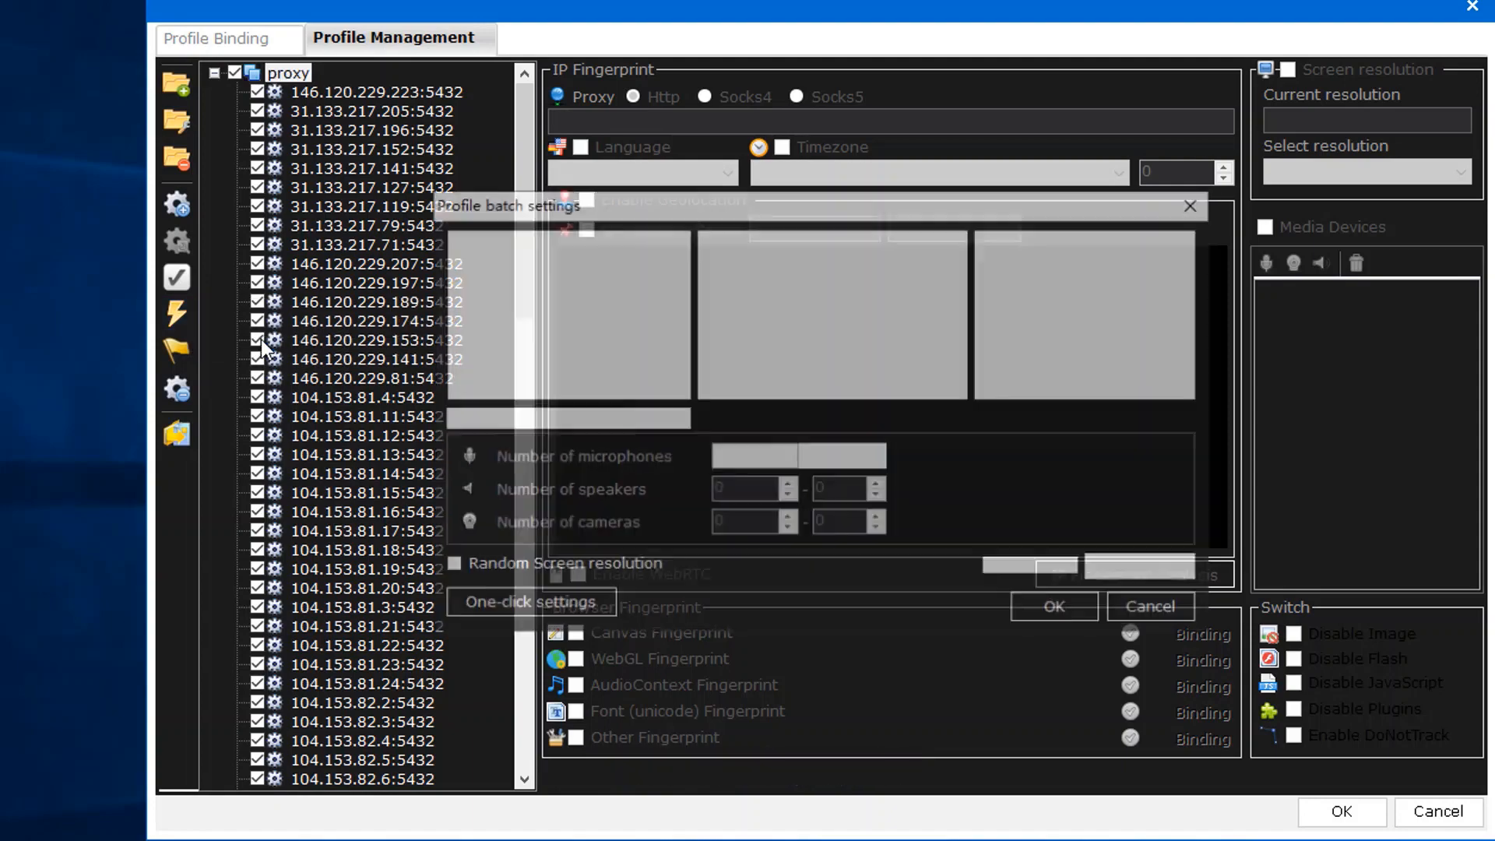
{"action": "left_click", "coordinate": [527, 602]}
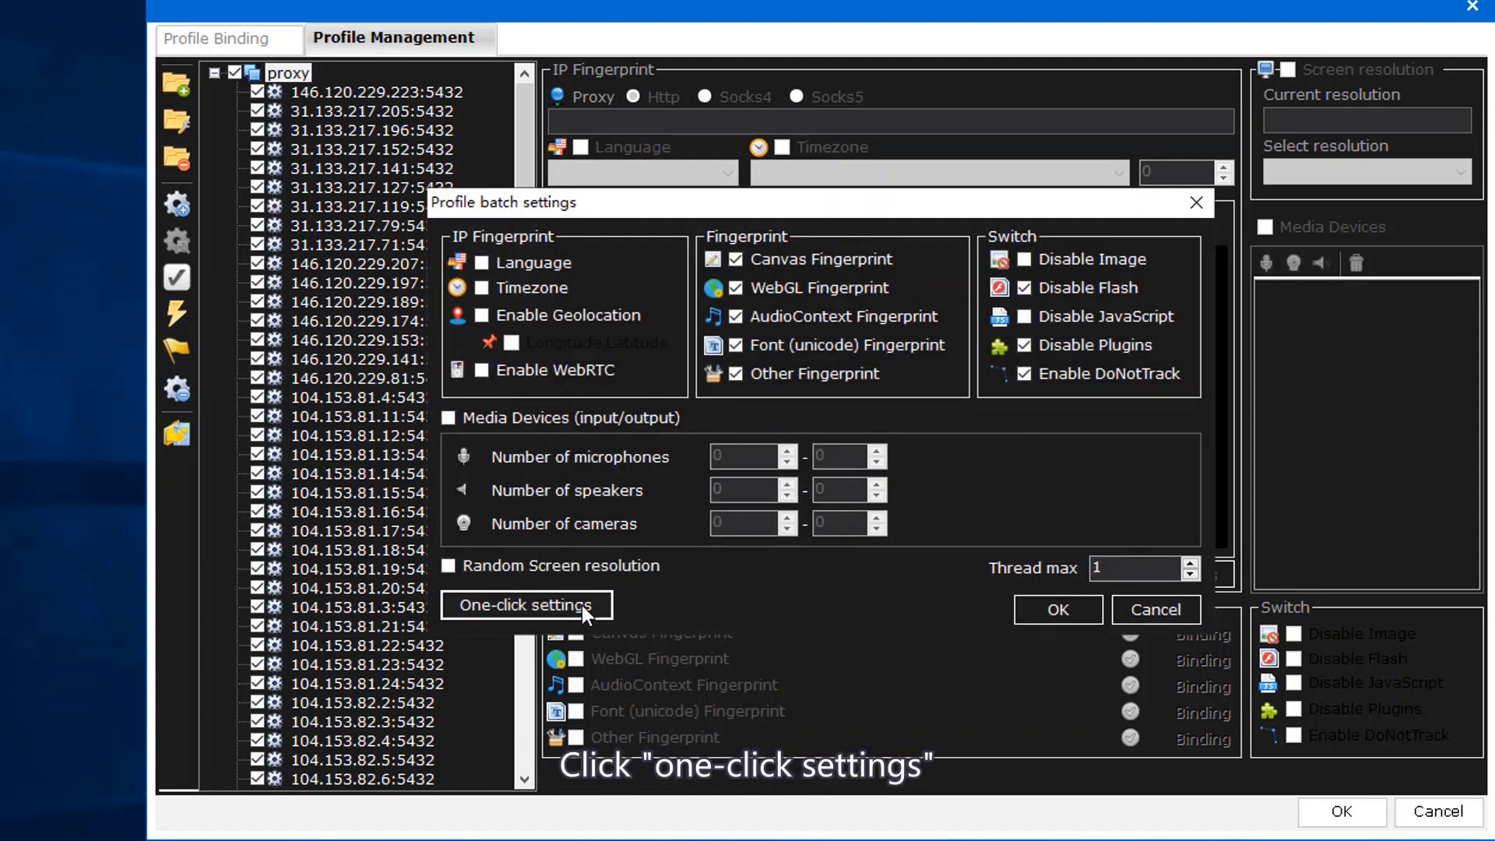
{"action": "left_click", "coordinate": [524, 604]}
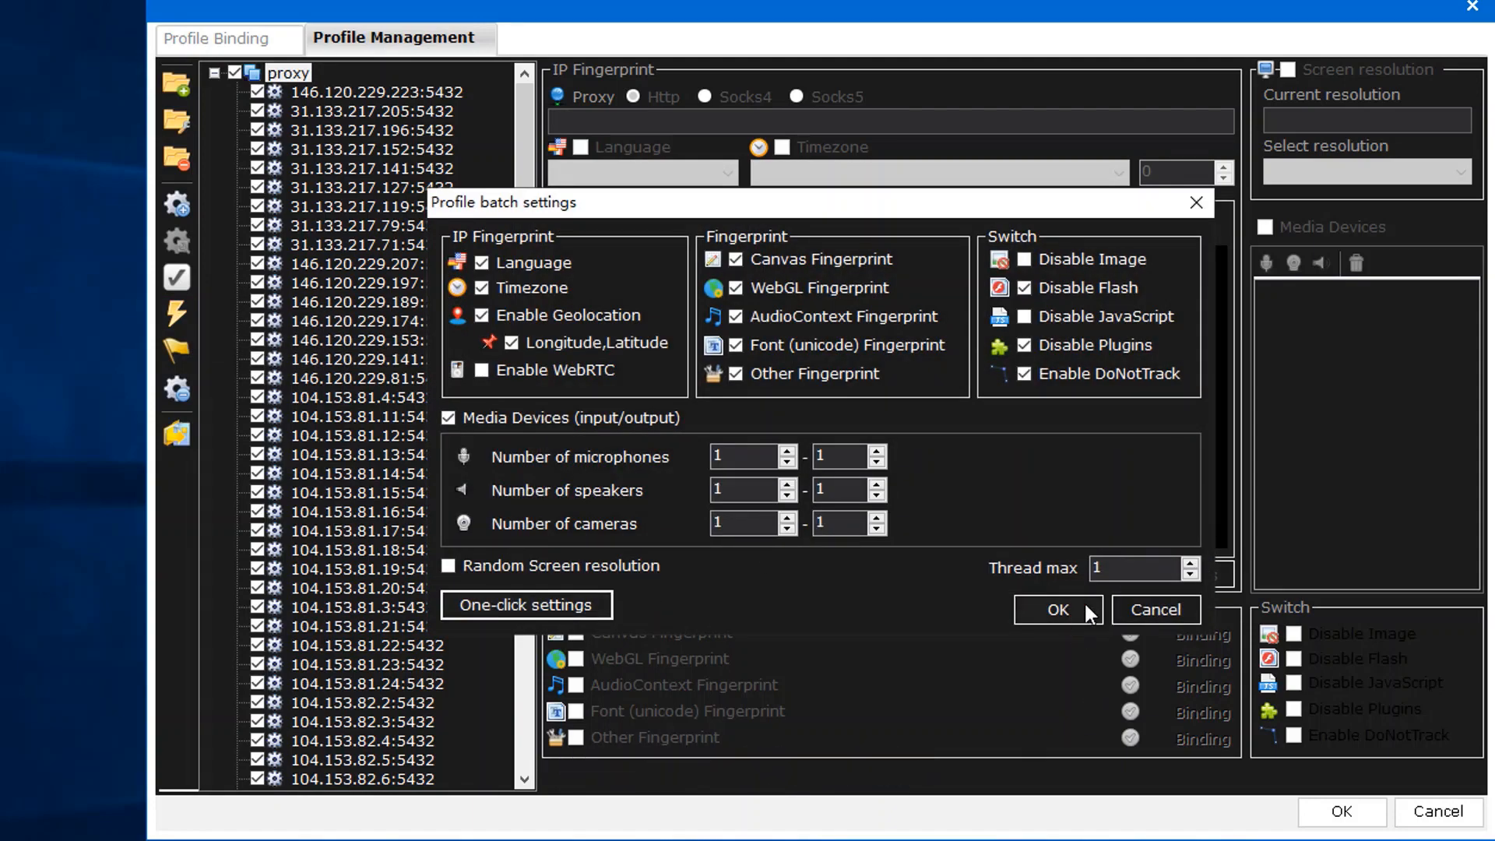
{"action": "type", "text": "100"}
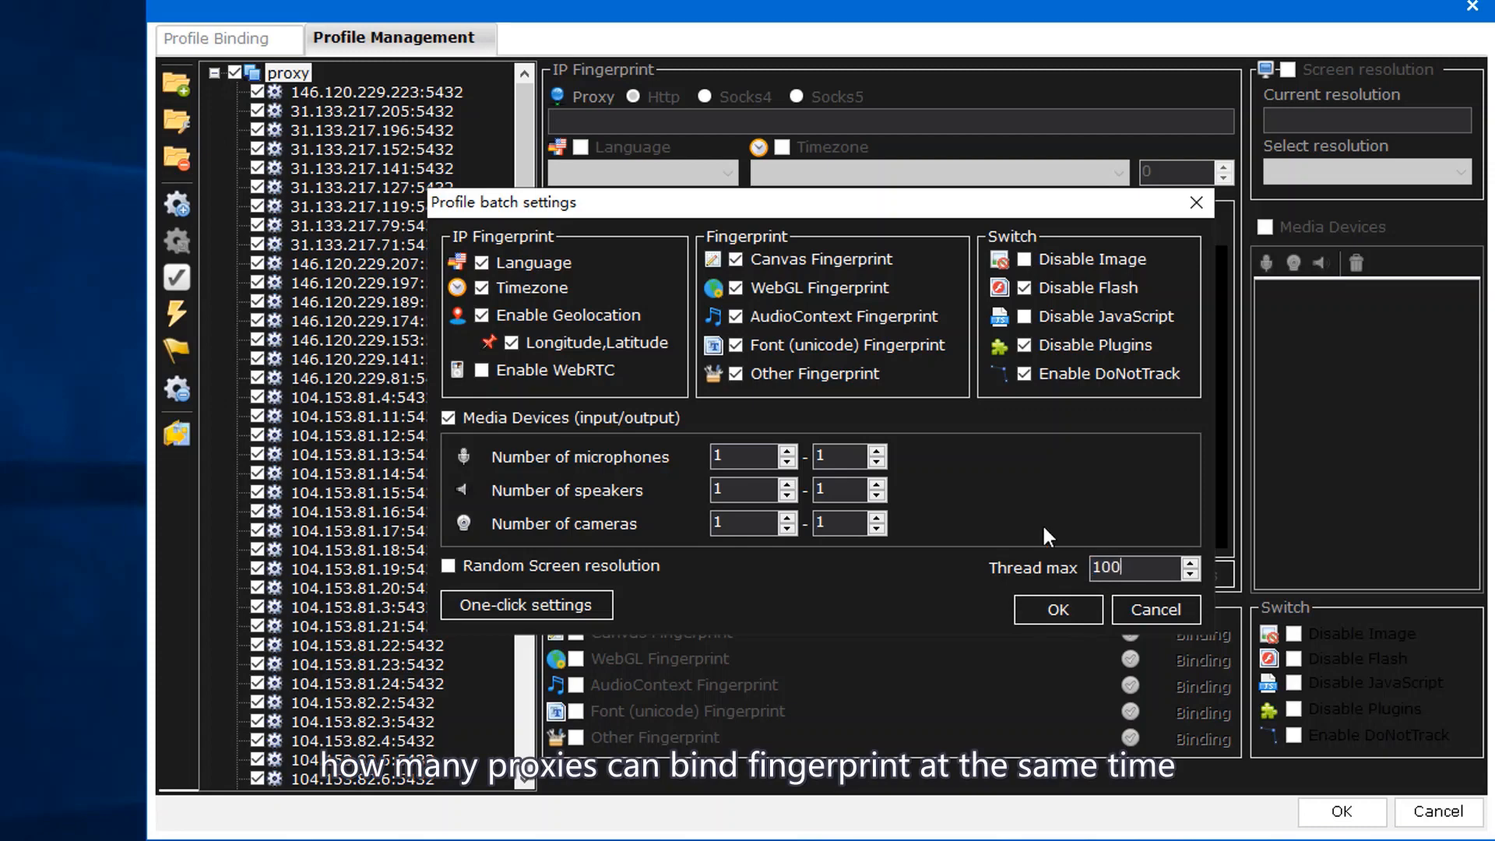
{"action": "left_click", "coordinate": [1056, 609]}
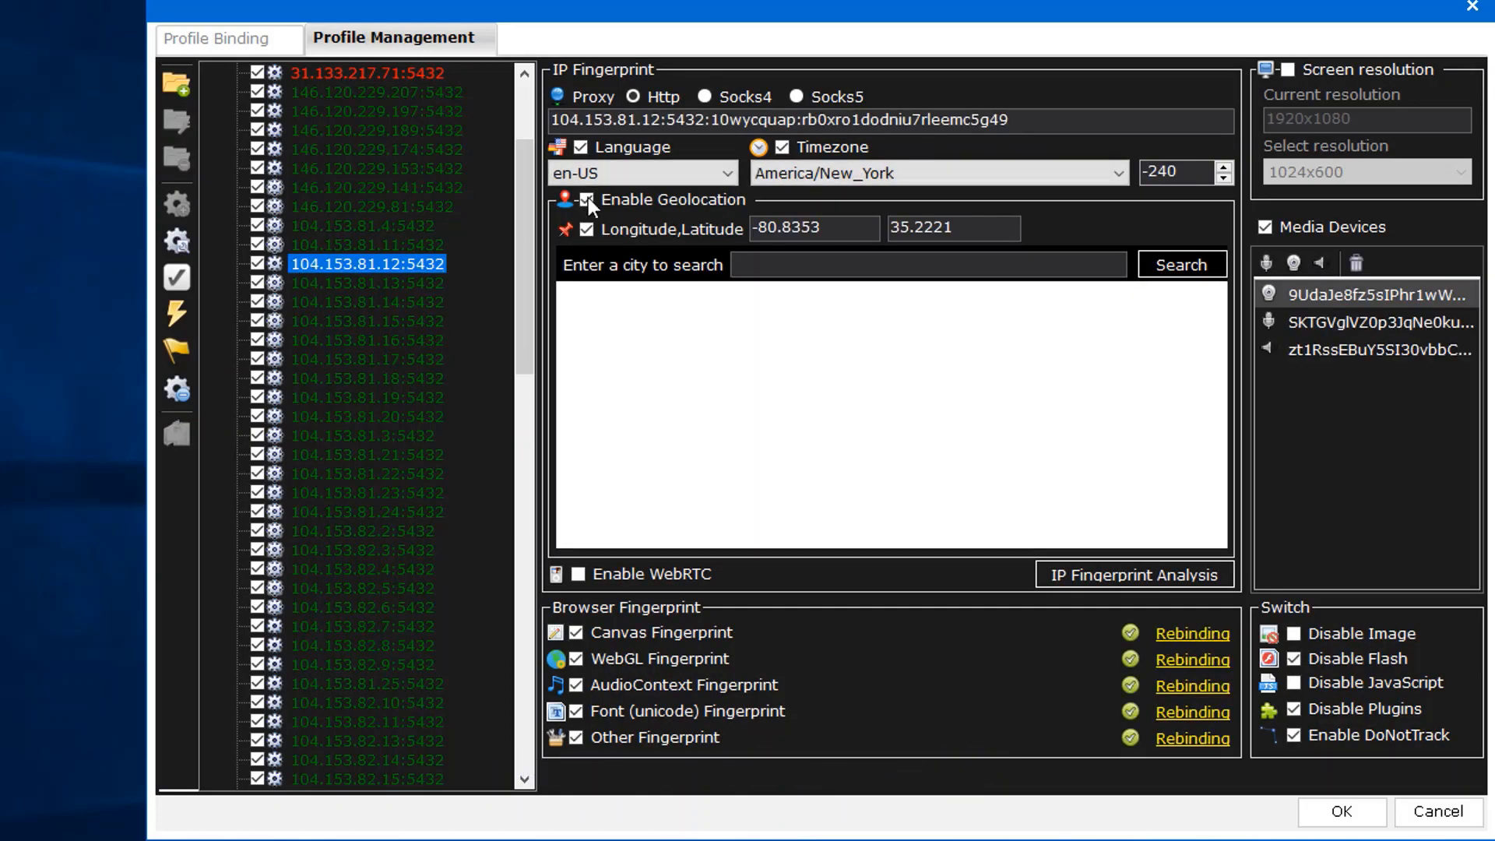
Review a generated fingerprint and return to the Profile Binding view.
{"action": "left_click", "coordinate": [587, 199]}
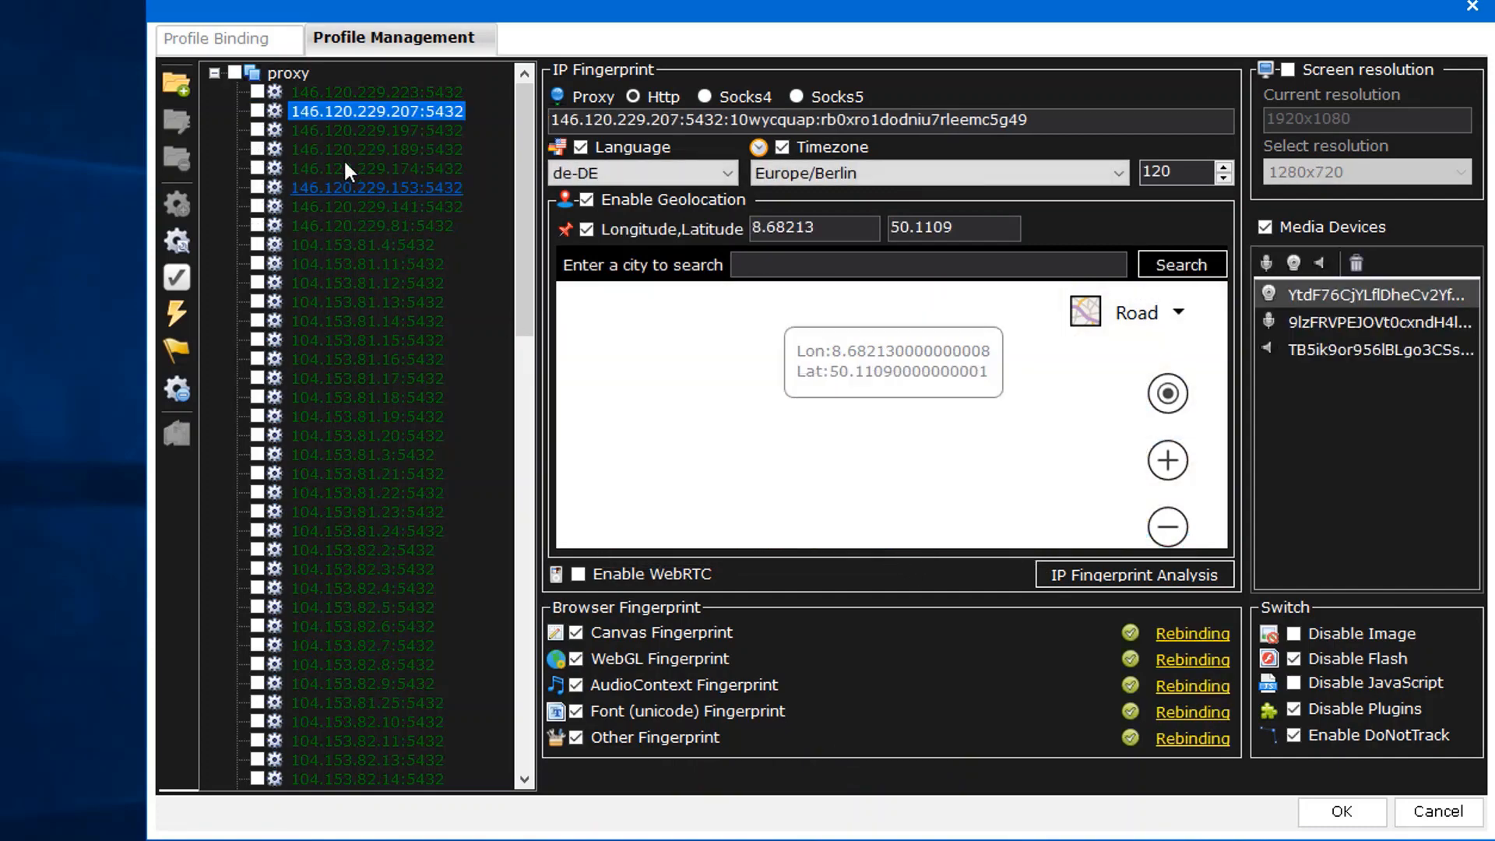
{"action": "left_click", "coordinate": [218, 37]}
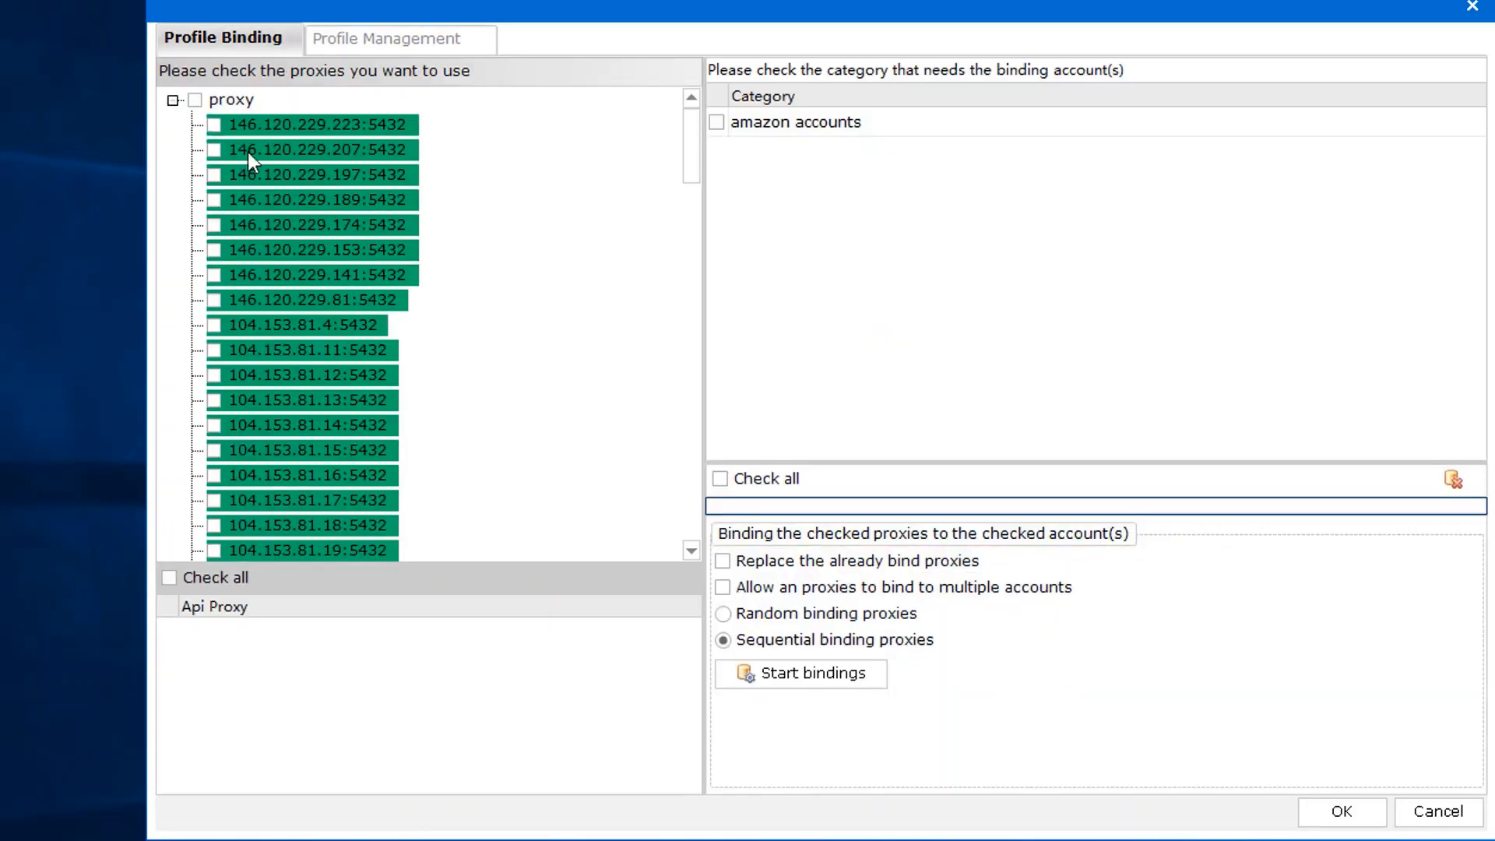
Check all proxies and the amazon accounts category, run the sequential bindings and confirm.
{"action": "left_click", "coordinate": [196, 99]}
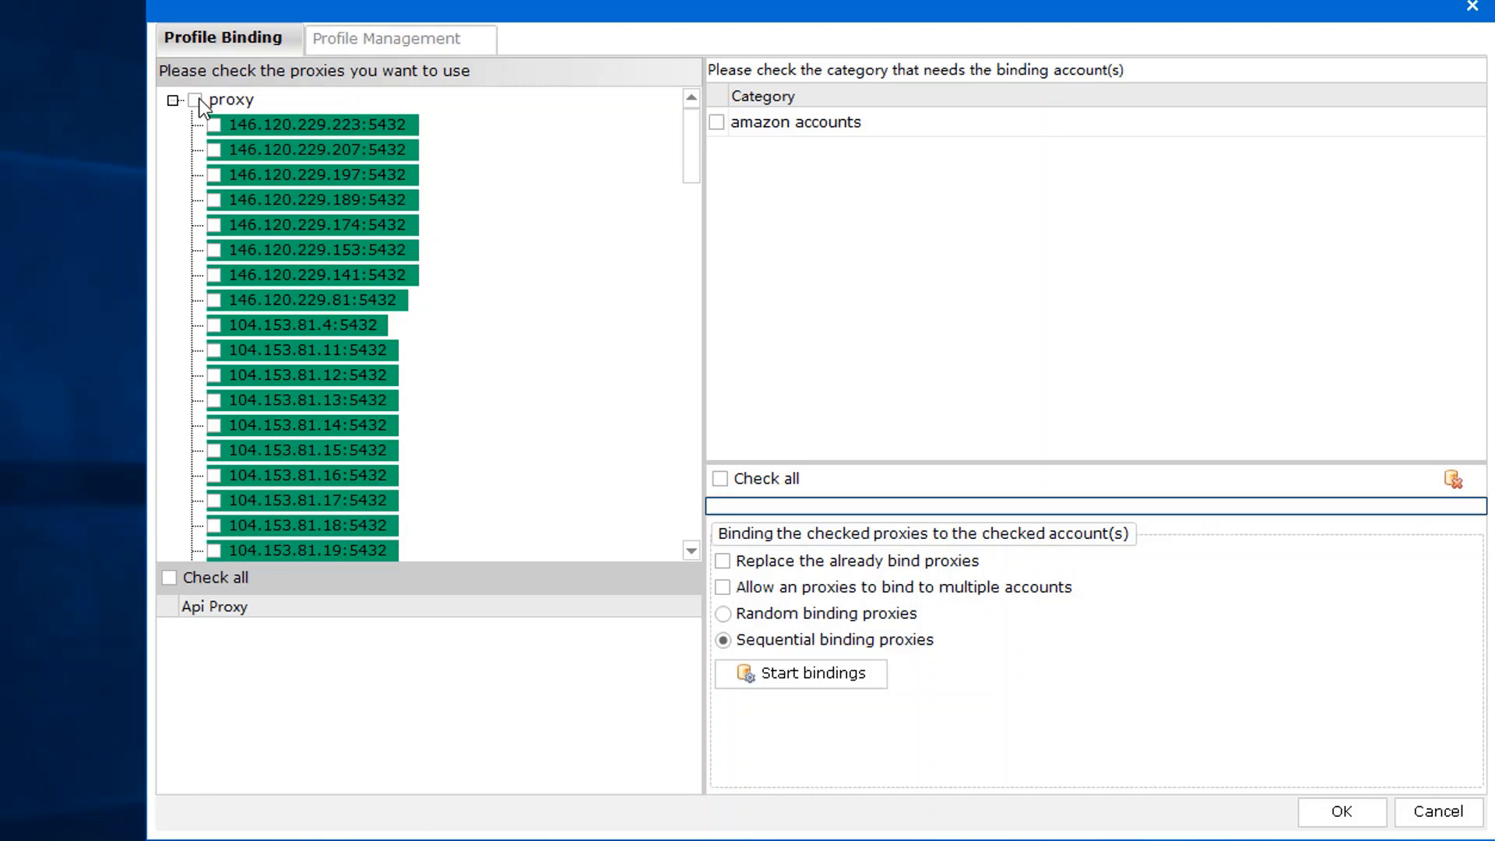
{"action": "left_click", "coordinate": [201, 100]}
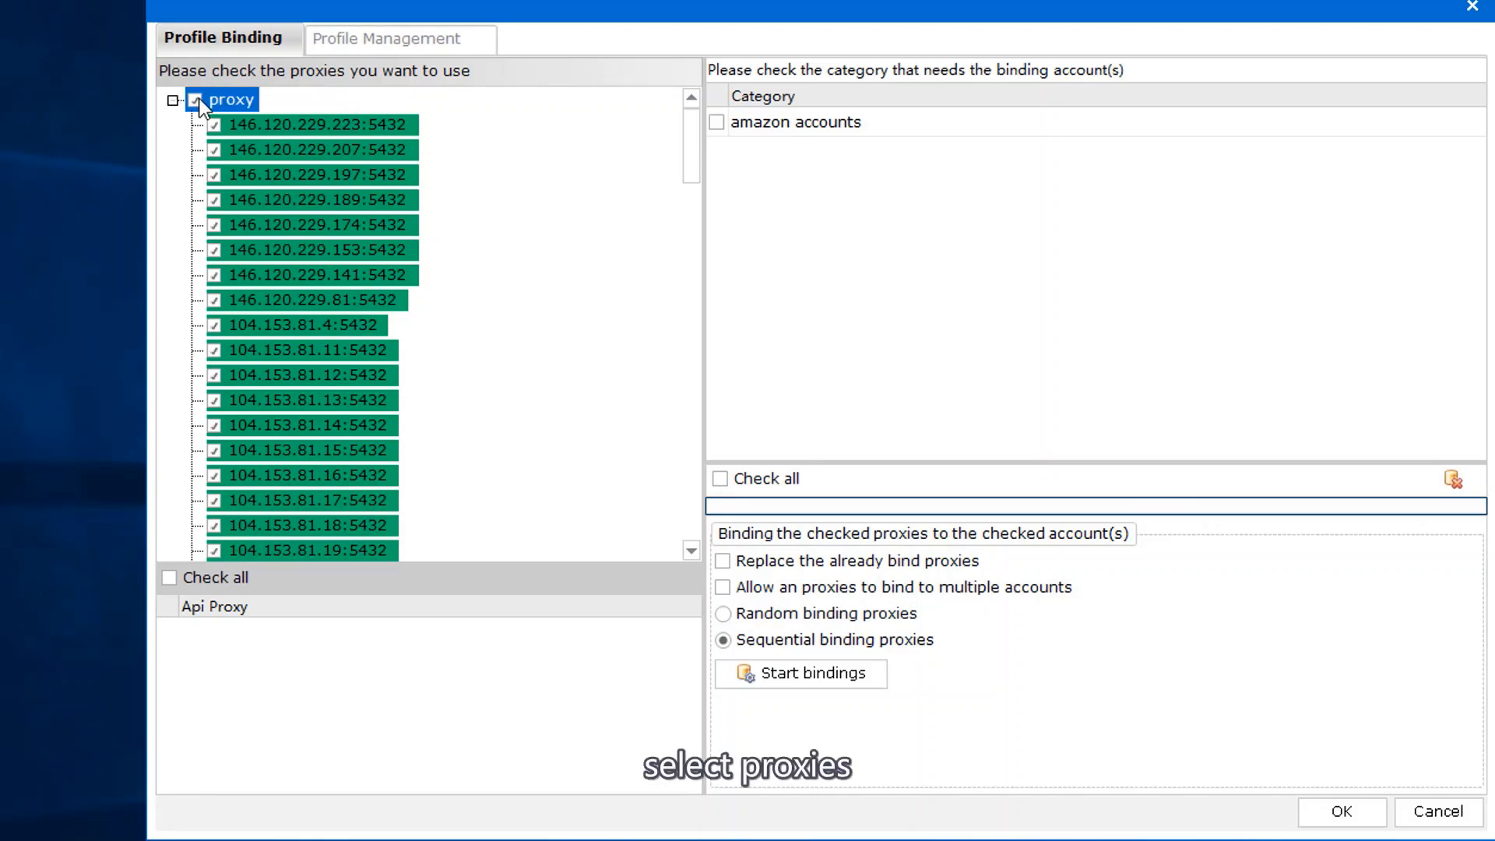
{"action": "left_click", "coordinate": [808, 121]}
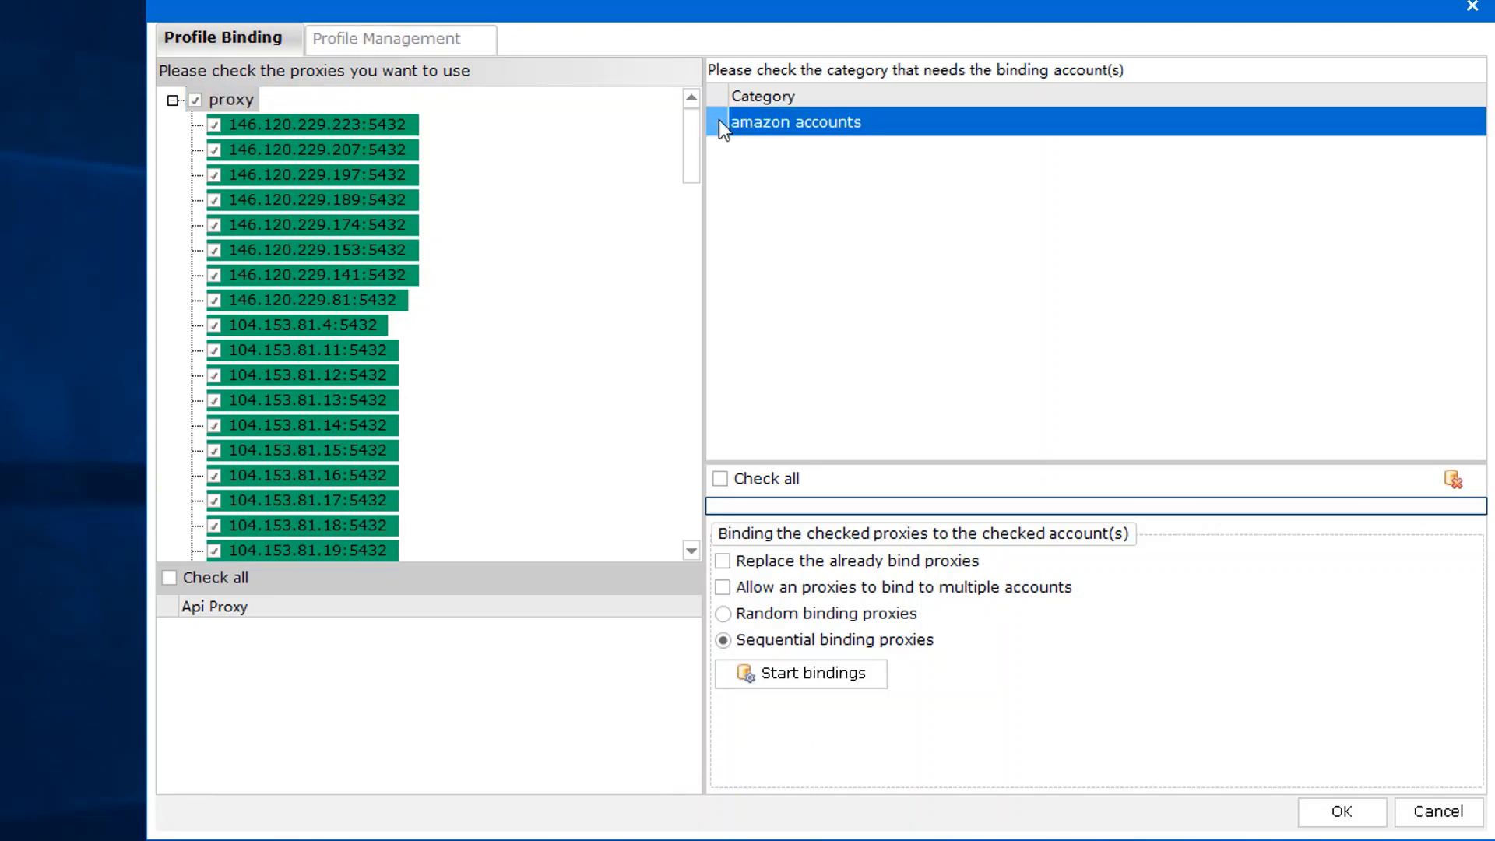
{"action": "left_click", "coordinate": [716, 122]}
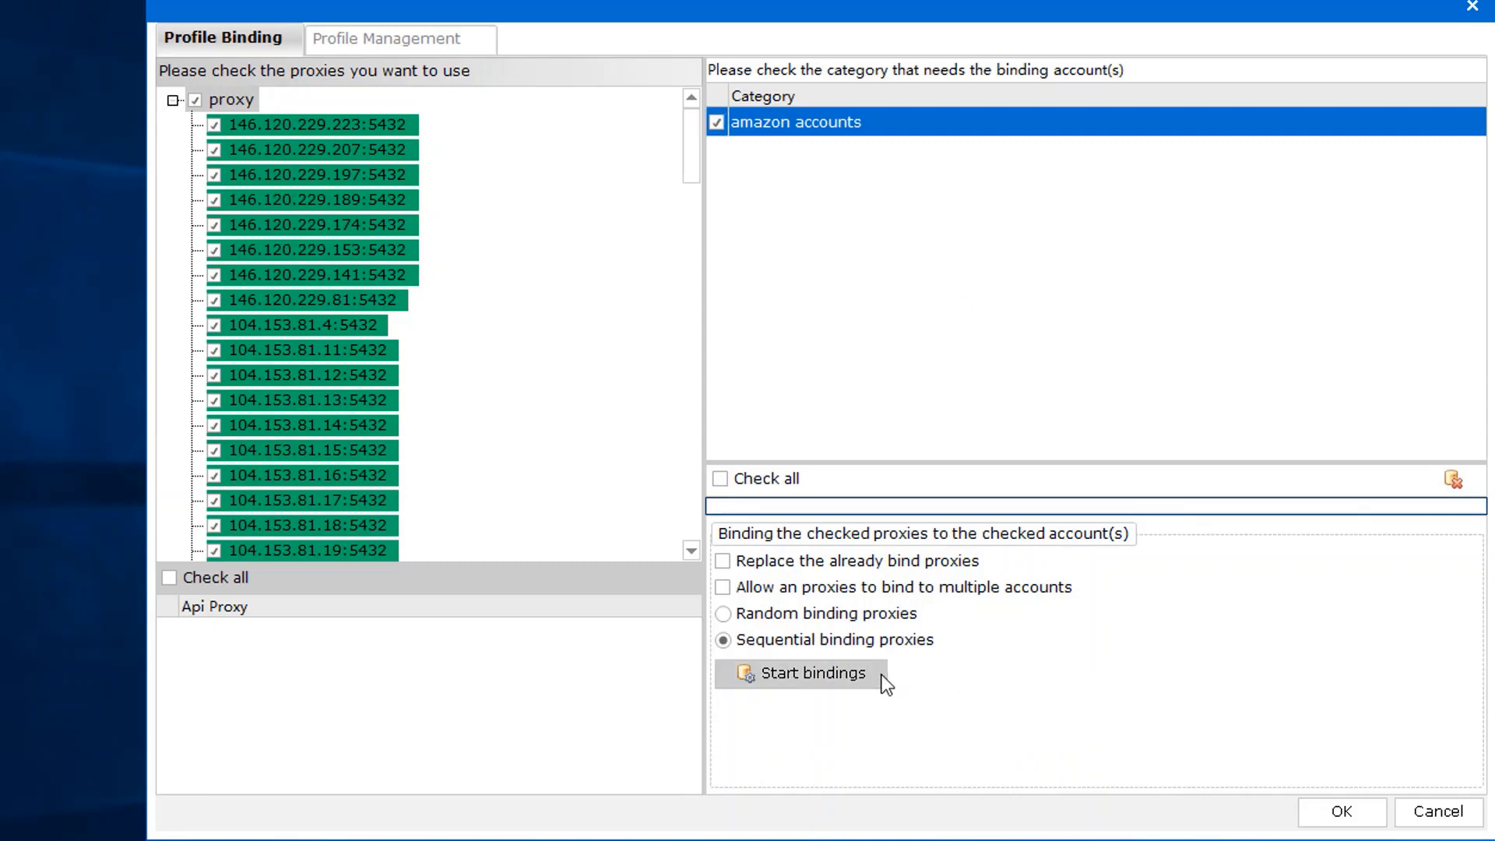
{"action": "left_click", "coordinate": [801, 673]}
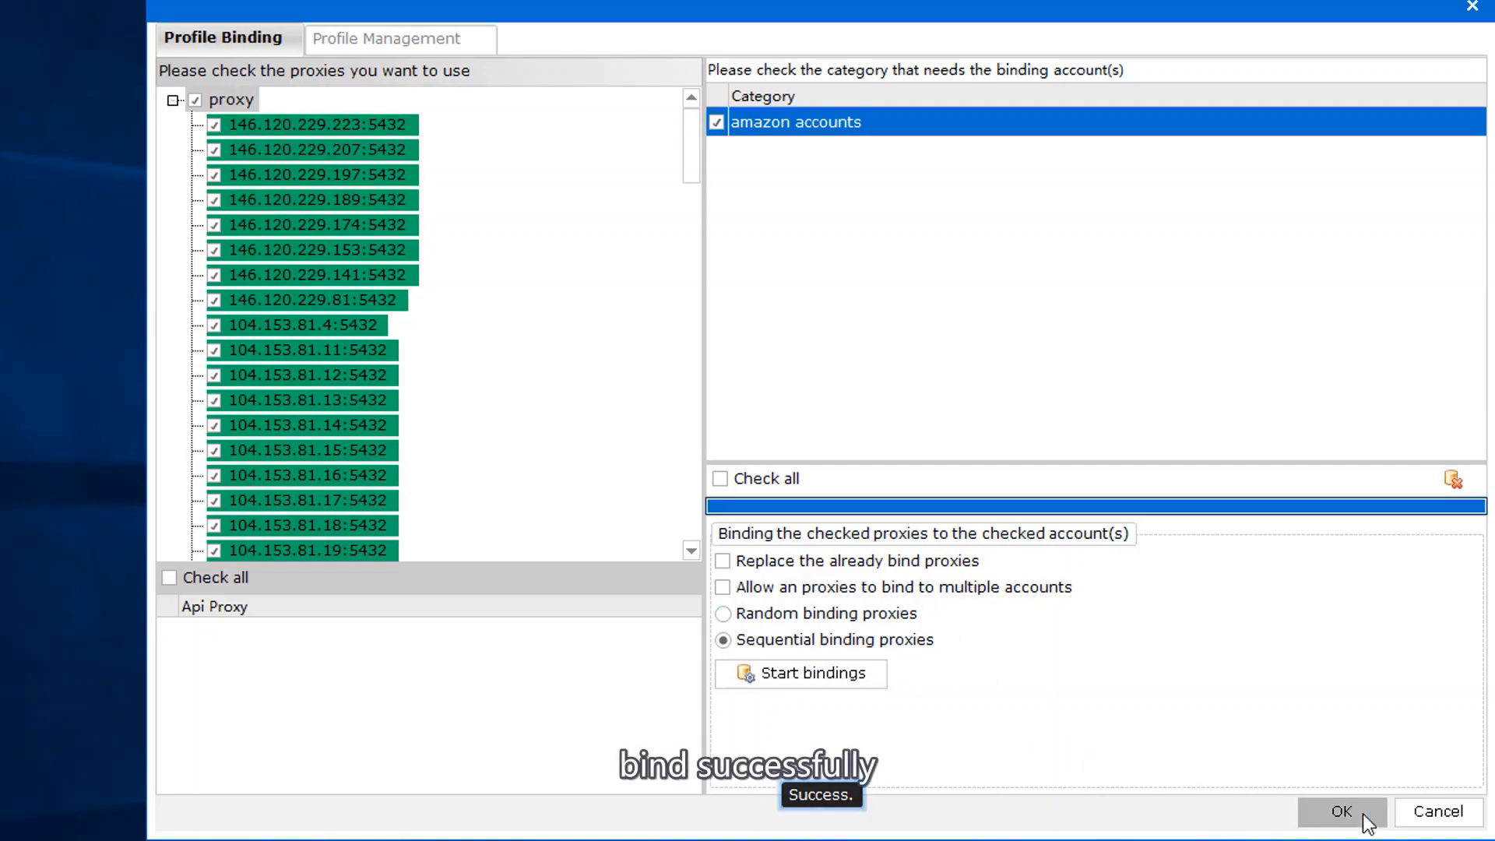
{"action": "left_click", "coordinate": [1339, 812]}
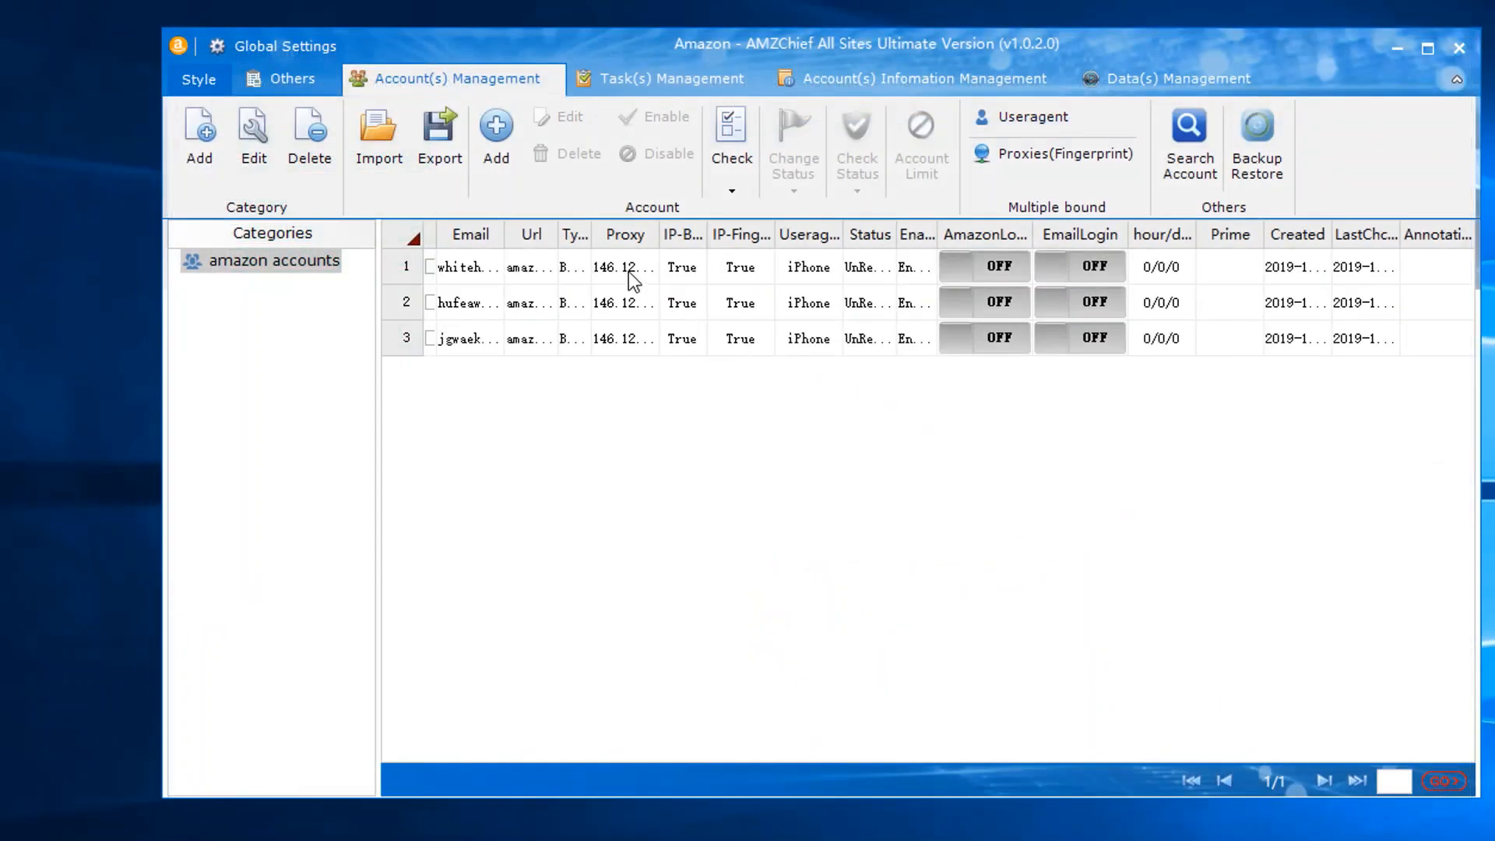
{"action": "mouse_move", "coordinate": [1152, 188]}
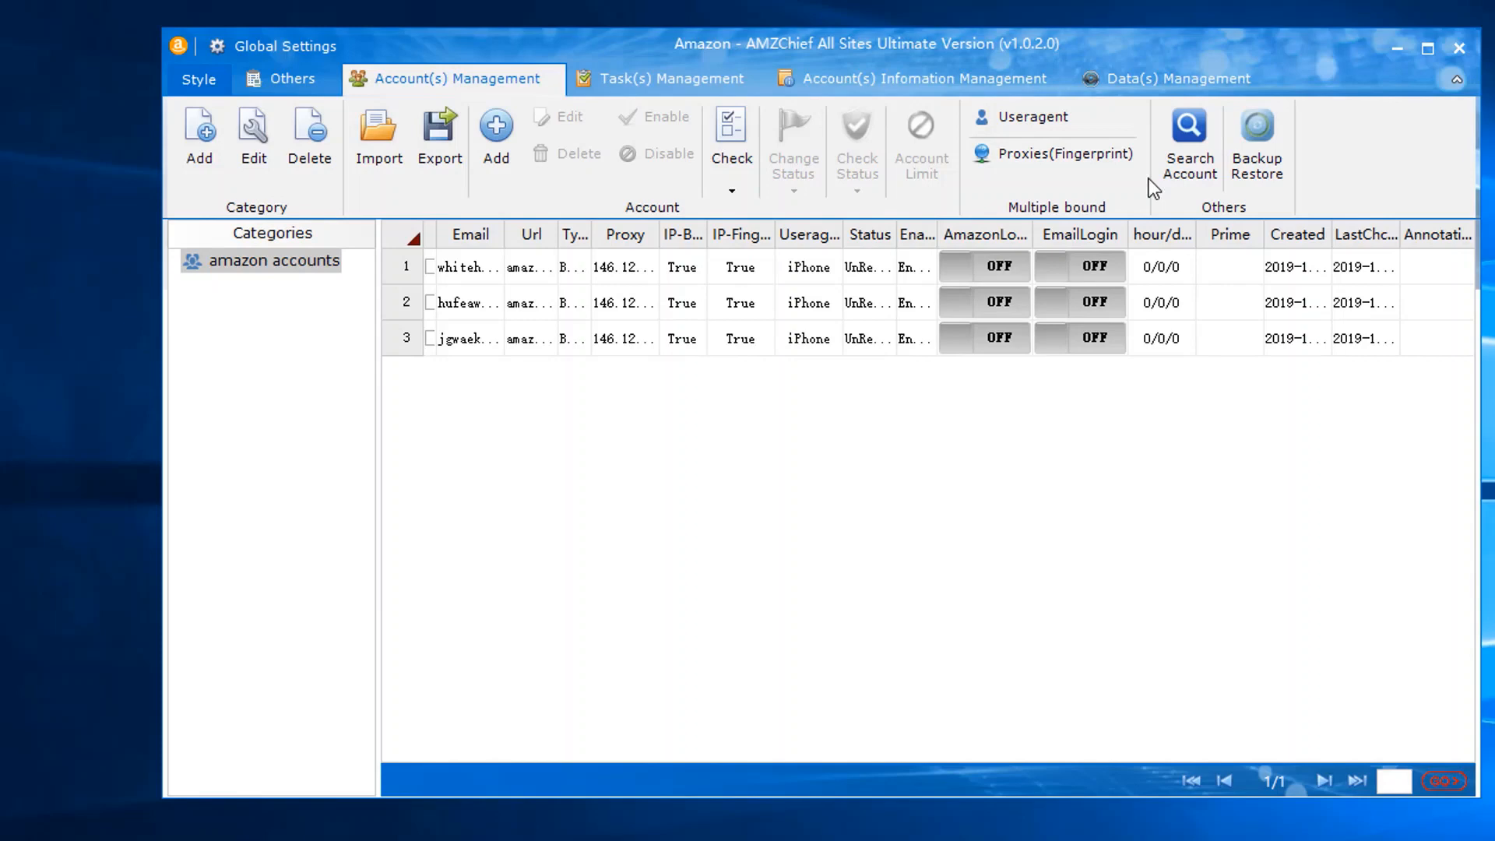
In Useragent settings, tick iPhone, vivo_Xplay5A and samsungGALAXY_C7 and bind them to the amazon accounts.
{"action": "left_click", "coordinate": [1029, 117]}
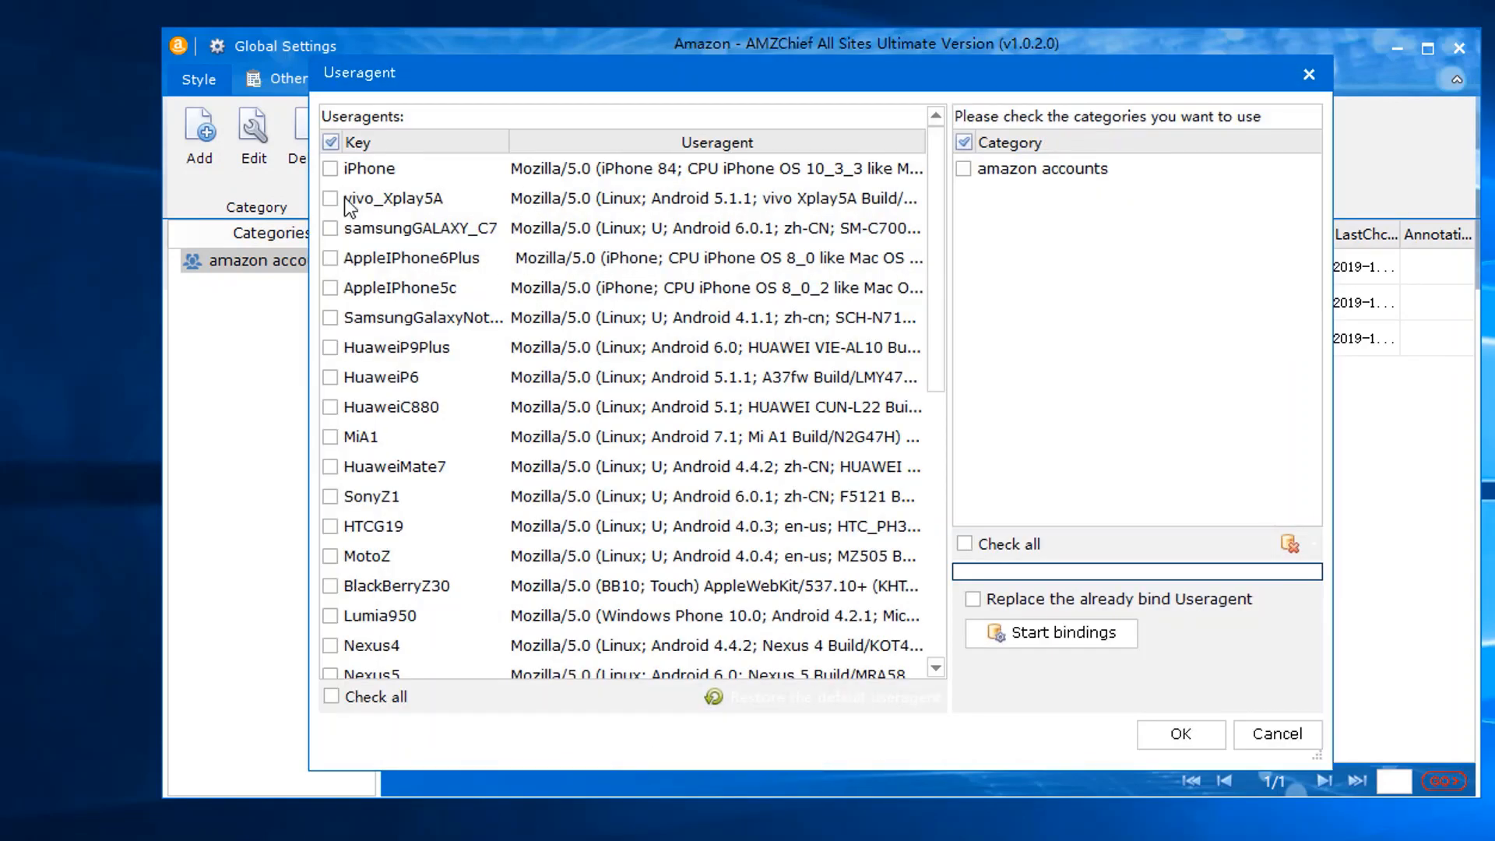
{"action": "left_click", "coordinate": [332, 197]}
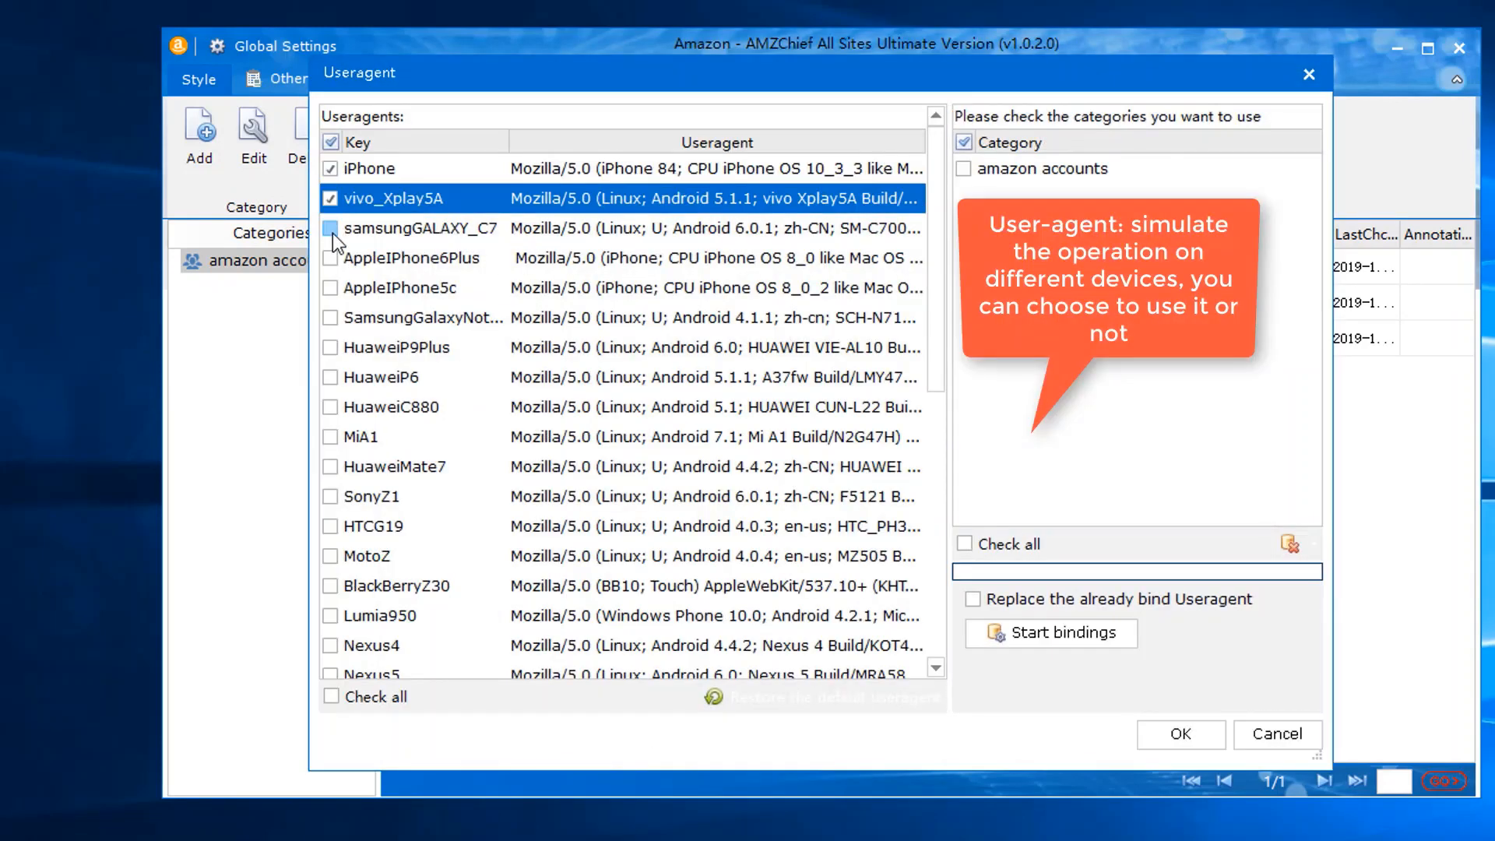
{"action": "left_click", "coordinate": [332, 229]}
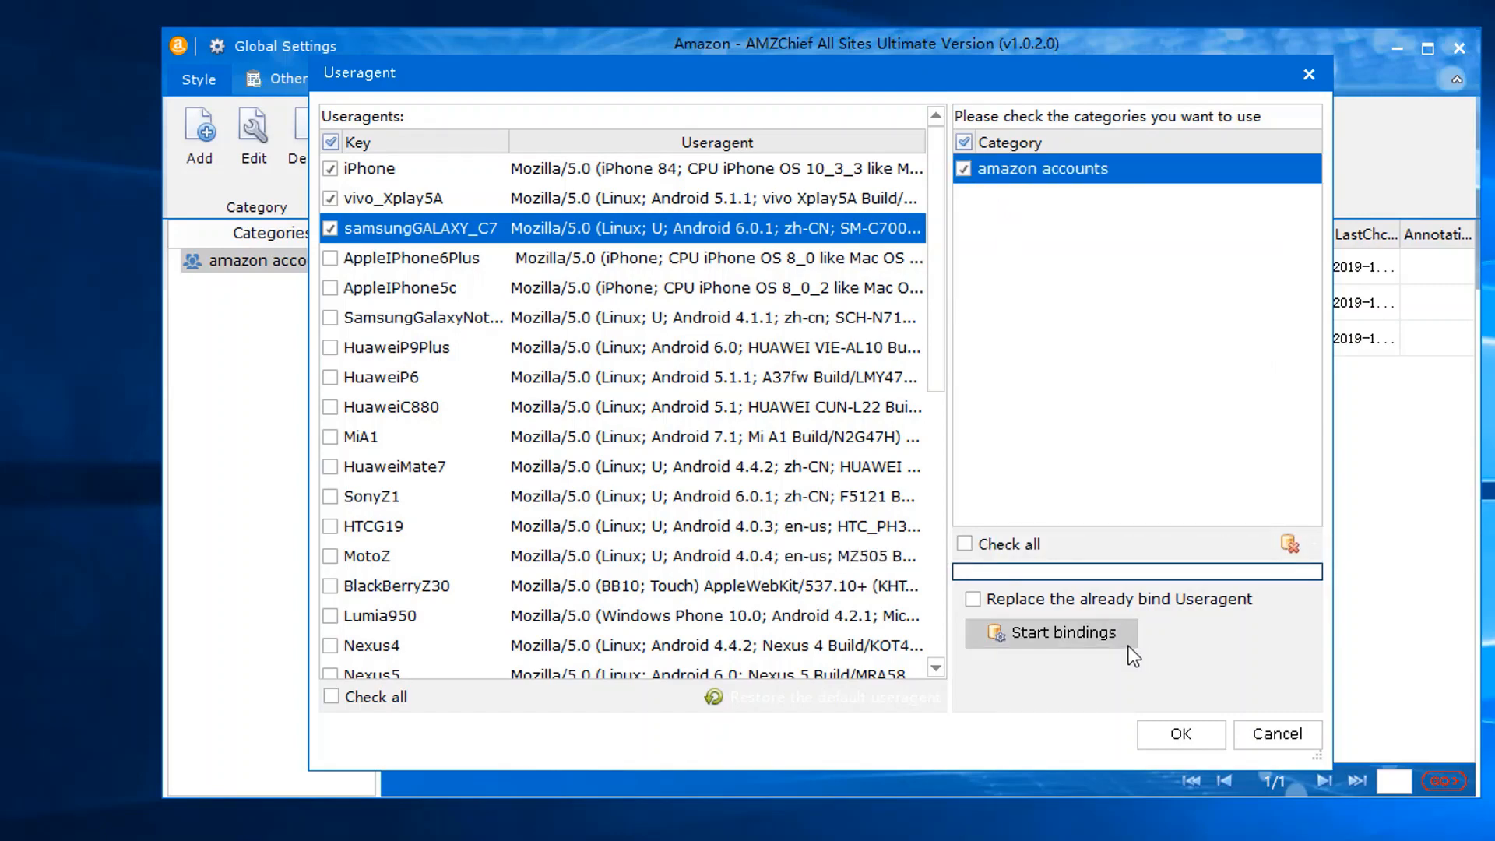
{"action": "left_click", "coordinate": [1051, 633]}
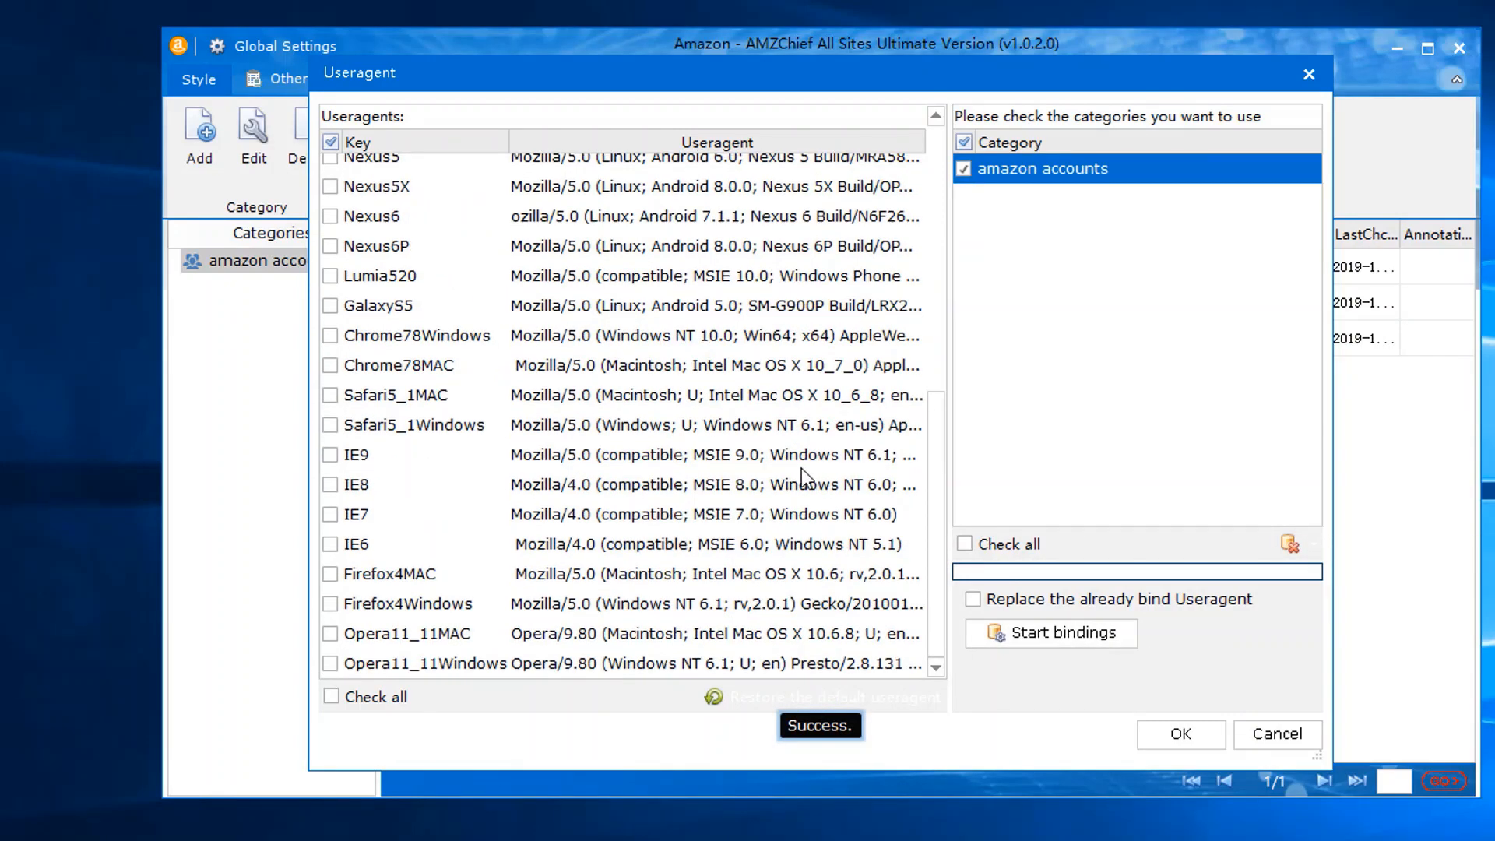
{"action": "left_click", "coordinate": [1179, 733]}
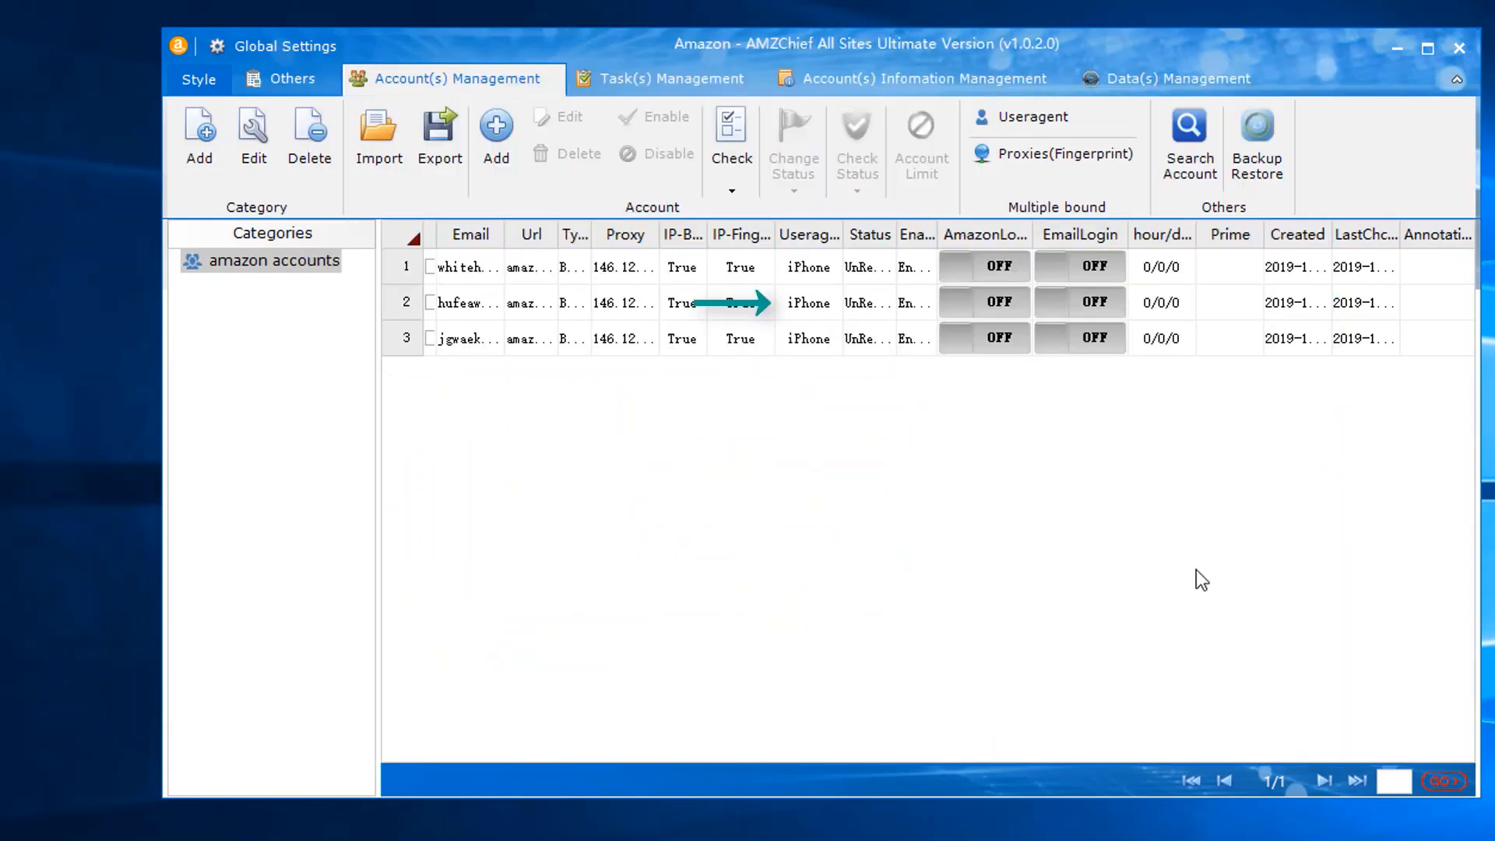
In Task(s) Management, create a SearchProduct task named fe with Login before perform operation selected.
{"action": "left_click", "coordinate": [671, 78]}
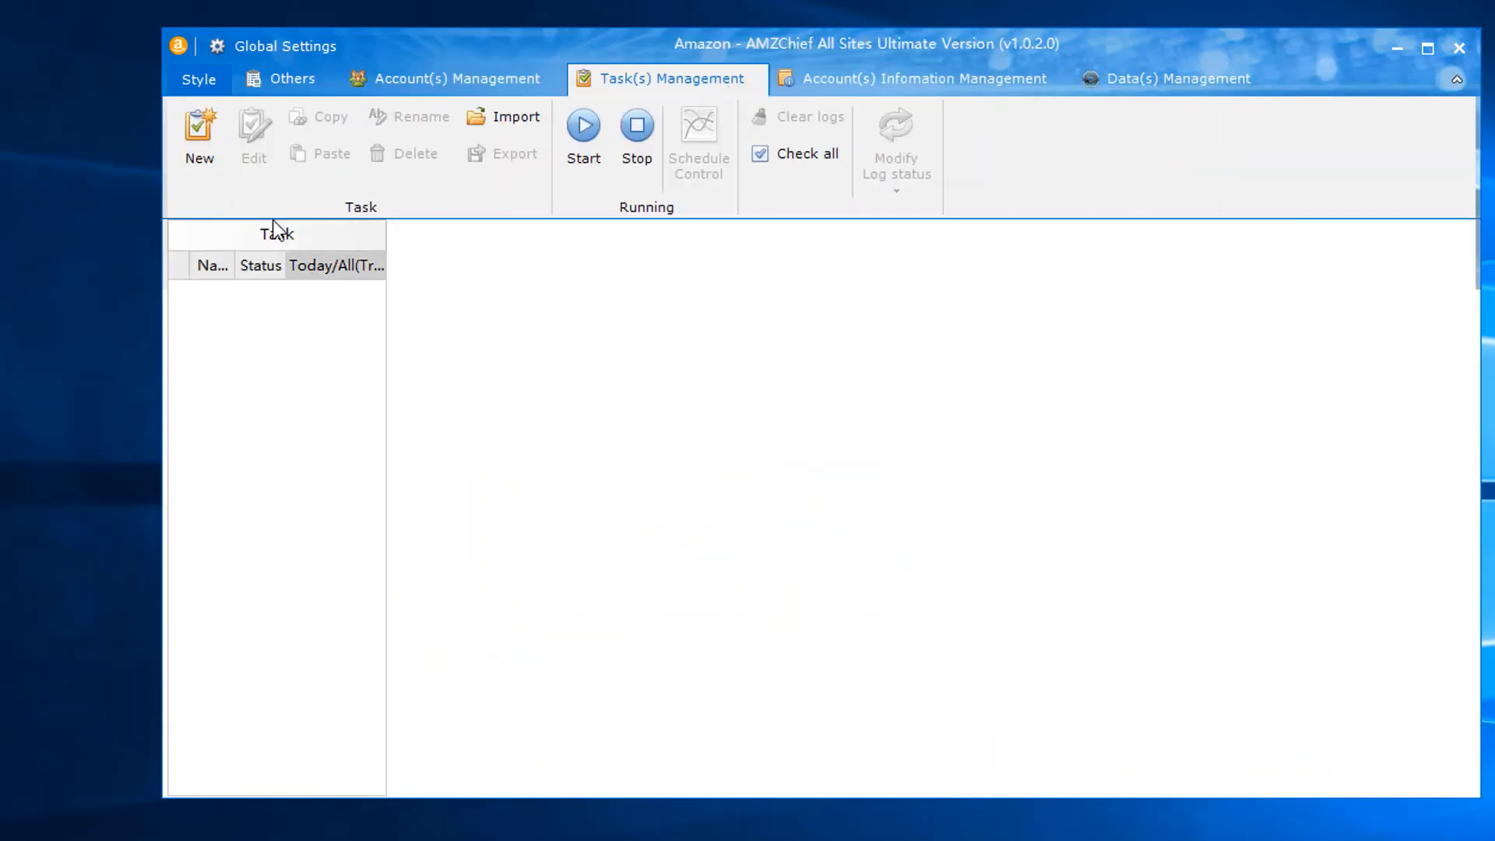
{"action": "left_click", "coordinate": [198, 137]}
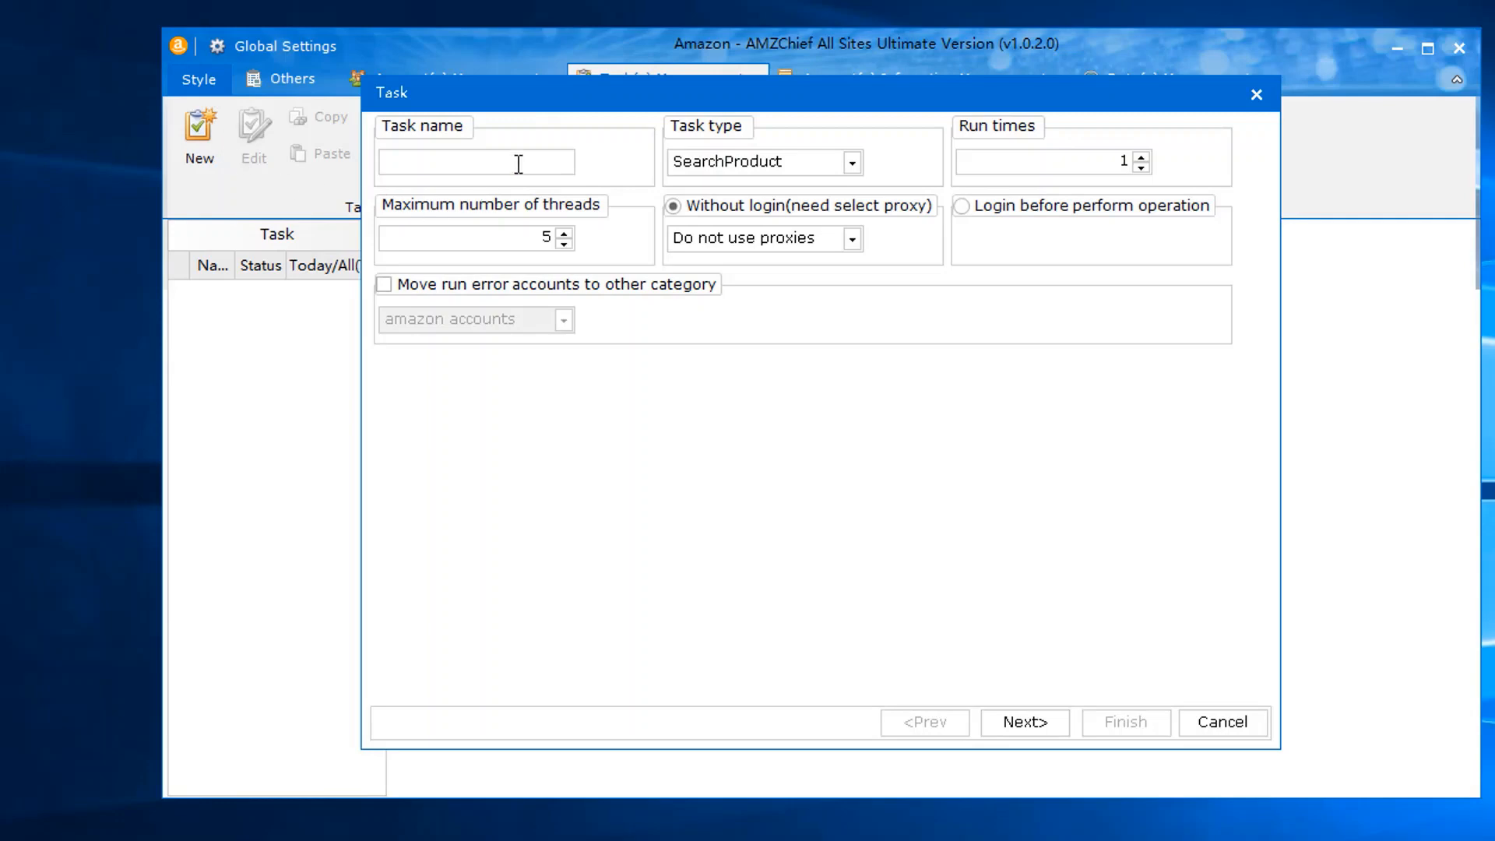
{"action": "left_click", "coordinate": [850, 160]}
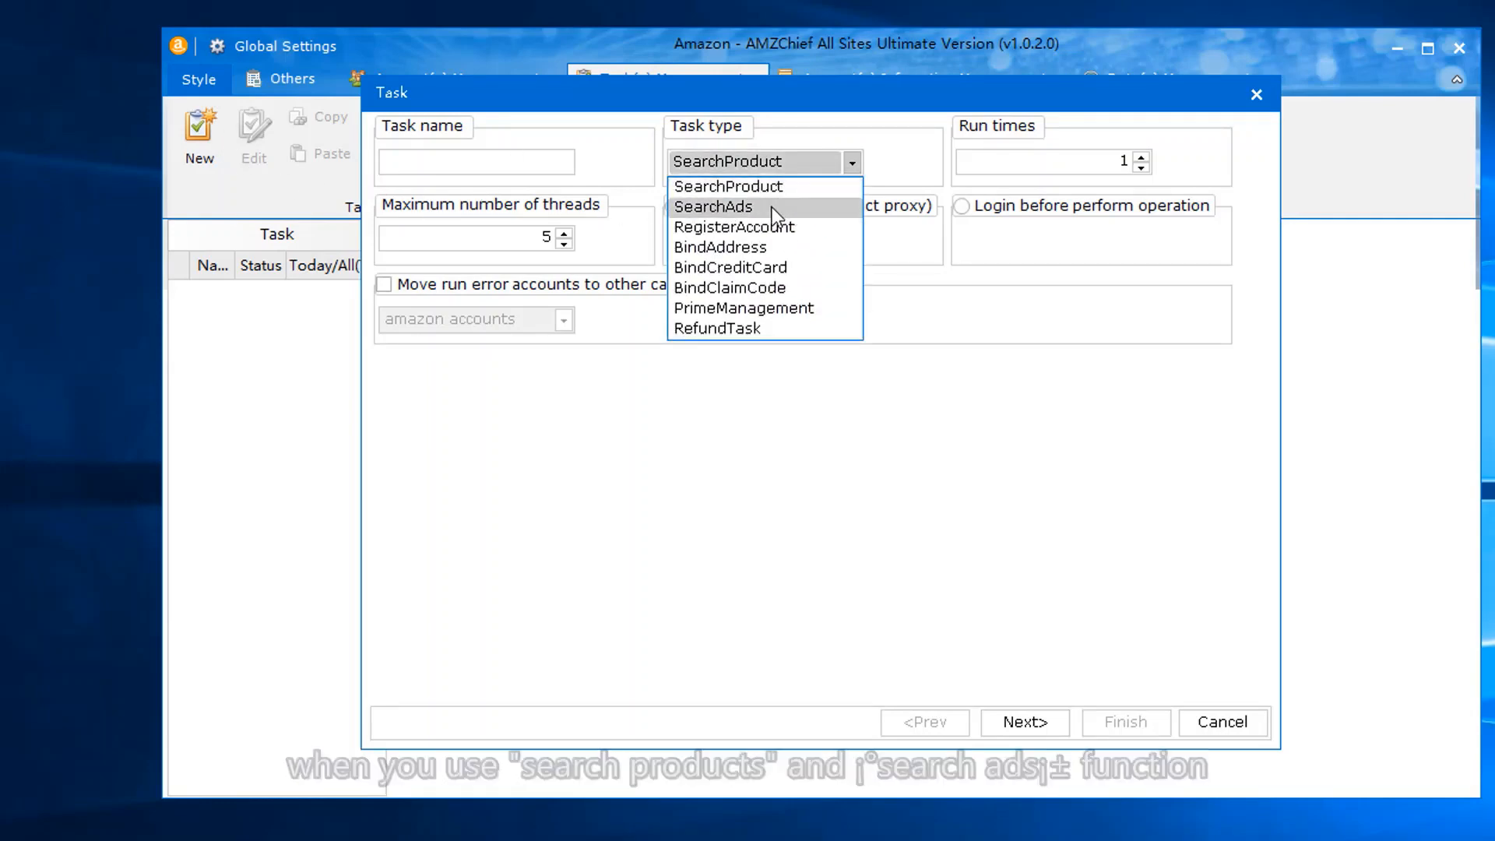
{"action": "left_click", "coordinate": [729, 187]}
{"action": "type", "text": "fe"}
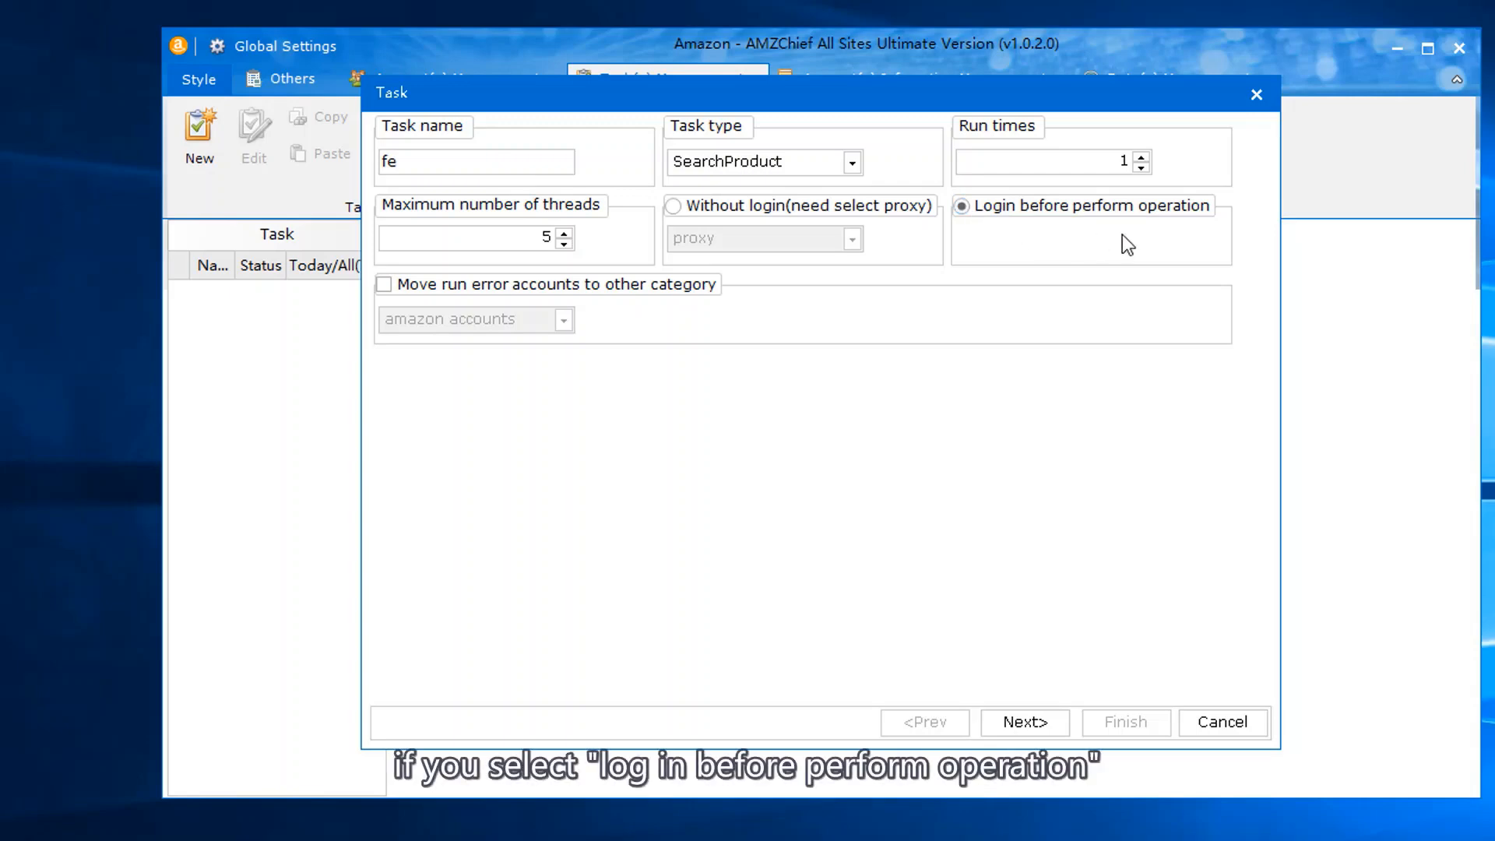
{"action": "mouse_move", "coordinate": [1119, 428]}
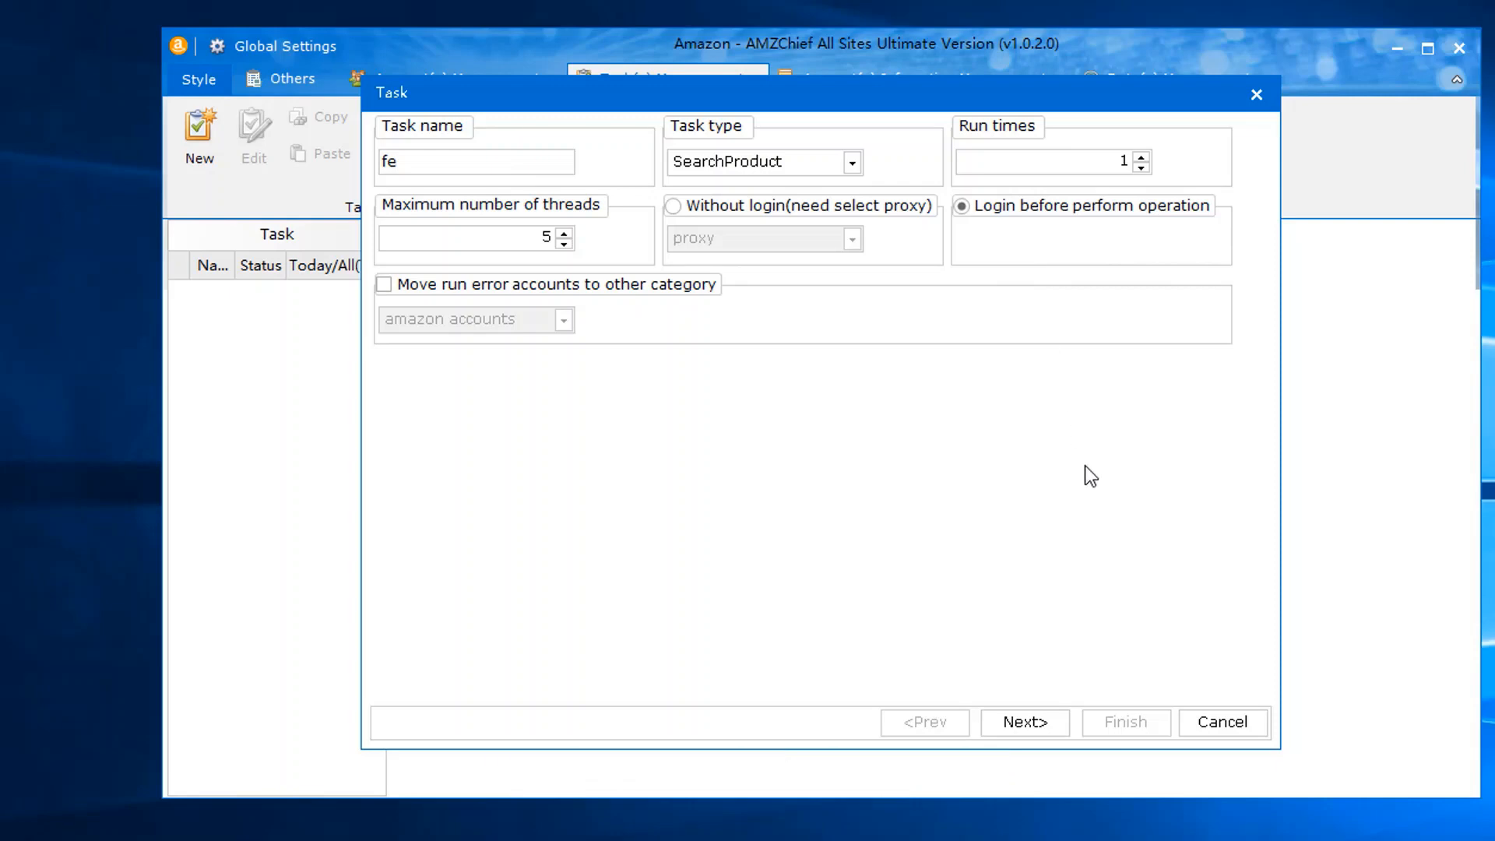
{"action": "mouse_move", "coordinate": [1235, 179]}
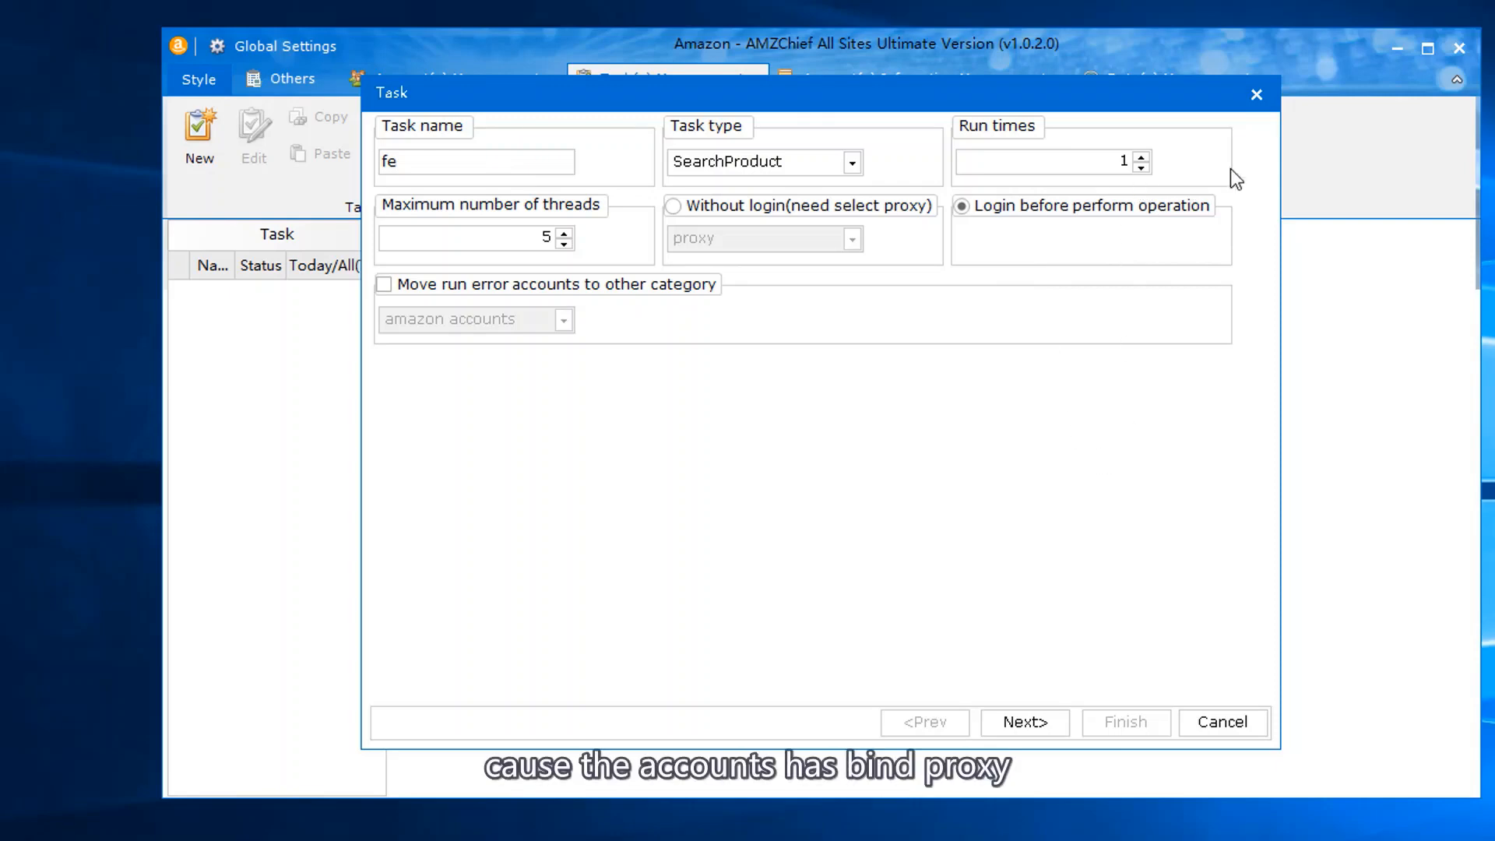